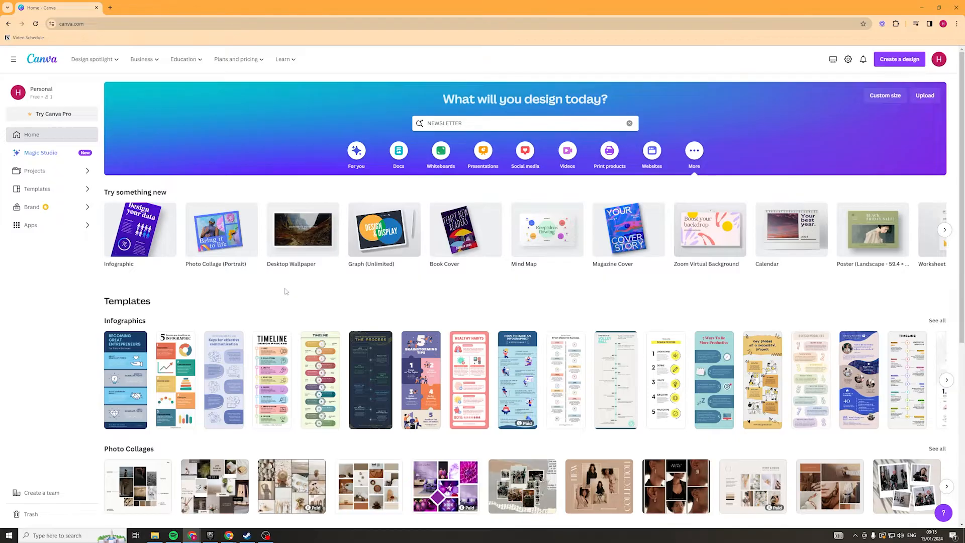
{"action": "mouse_move", "coordinate": [281, 314]}
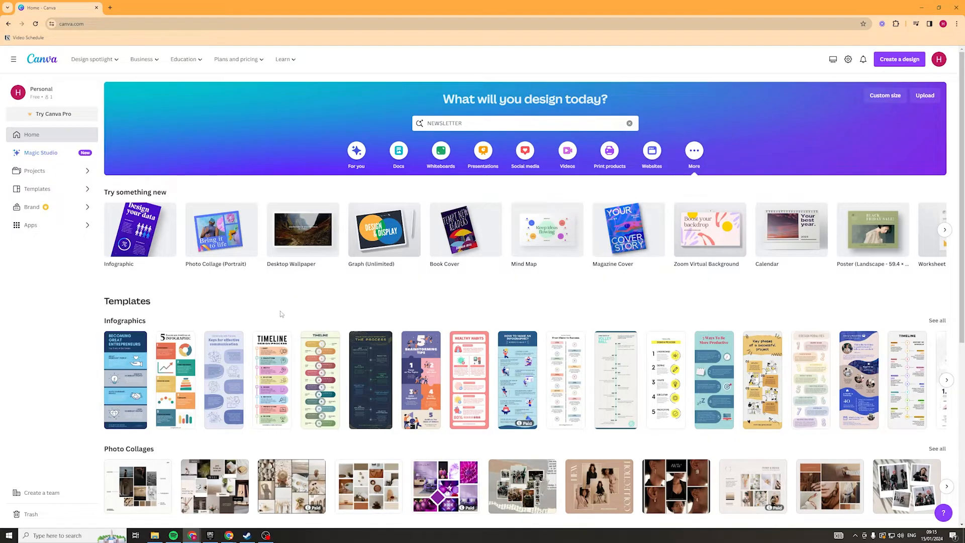
Search Canva's home page for 'newsletter' and pick the Newsletter suggestion
{"action": "left_click", "coordinate": [525, 123]}
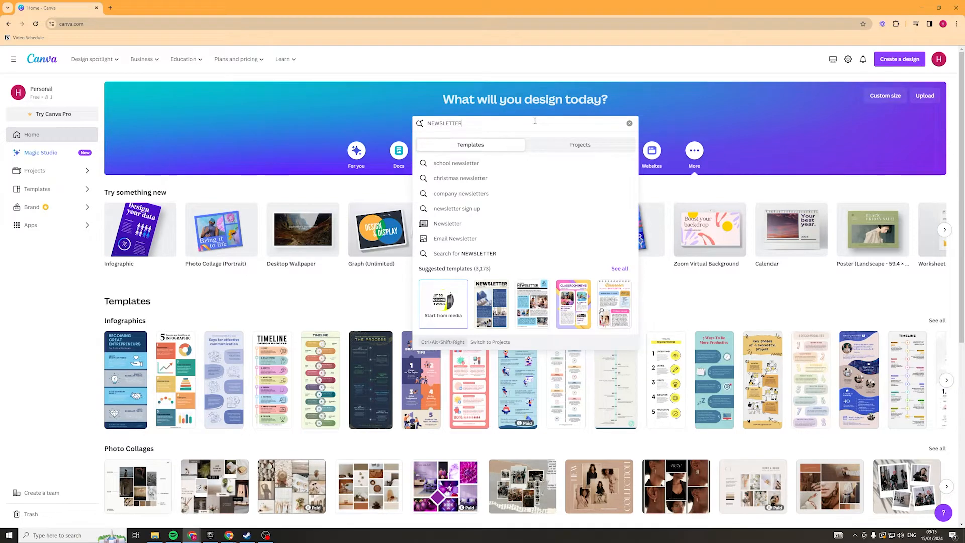
{"action": "mouse_move", "coordinate": [447, 230]}
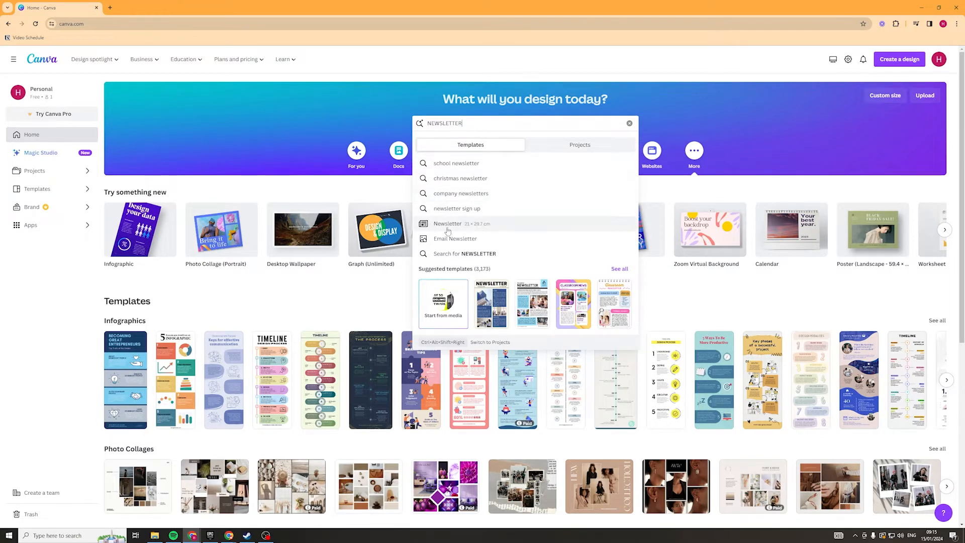
{"action": "left_click", "coordinate": [447, 224]}
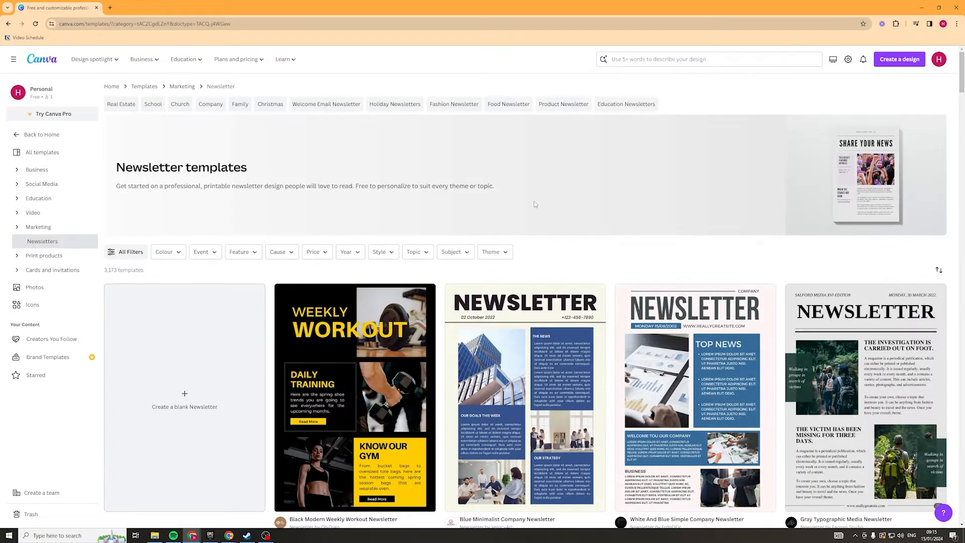
{"action": "scroll", "scroll_direction": "down", "scroll_amount": 3}
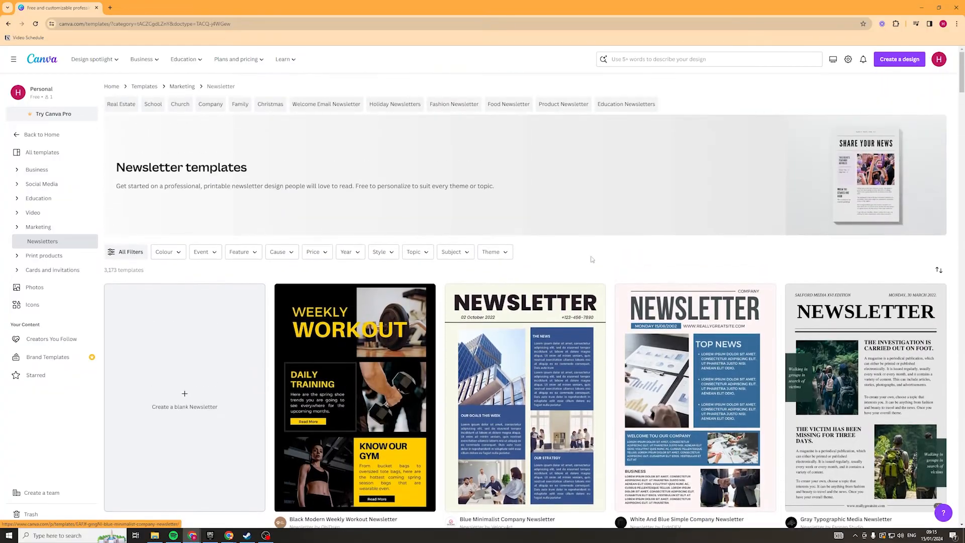
{"action": "scroll", "scroll_direction": "down", "scroll_amount": 3}
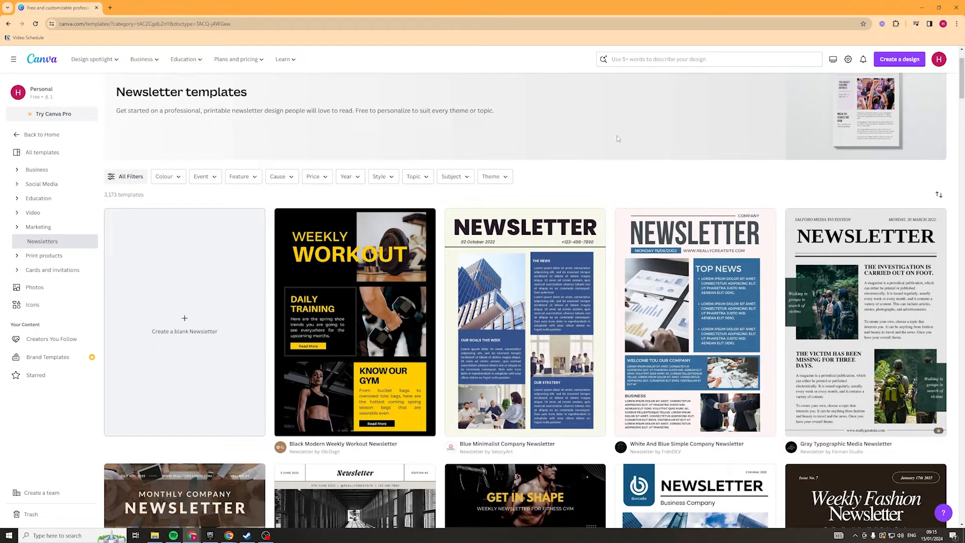
{"action": "scroll", "scroll_direction": "down", "scroll_amount": 3}
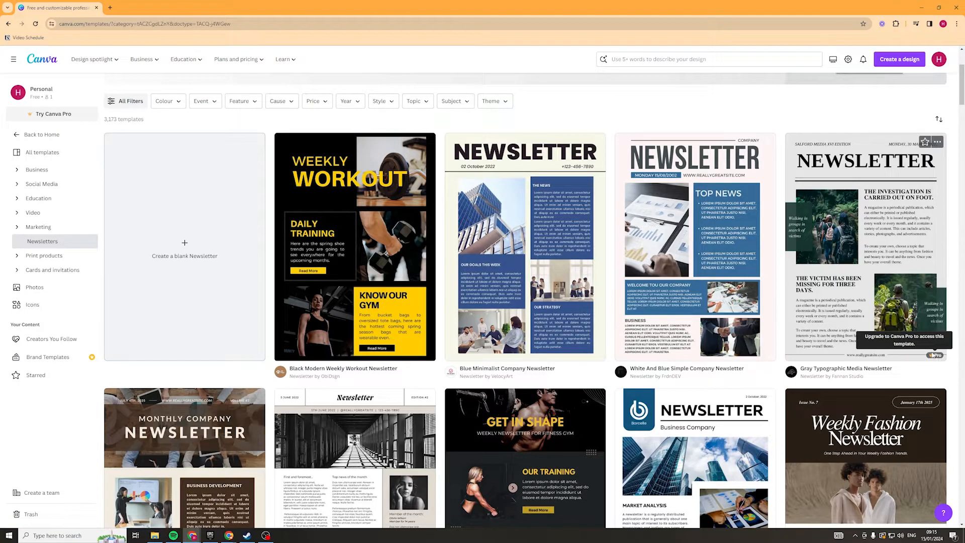
{"action": "scroll", "scroll_direction": "down", "scroll_amount": 3}
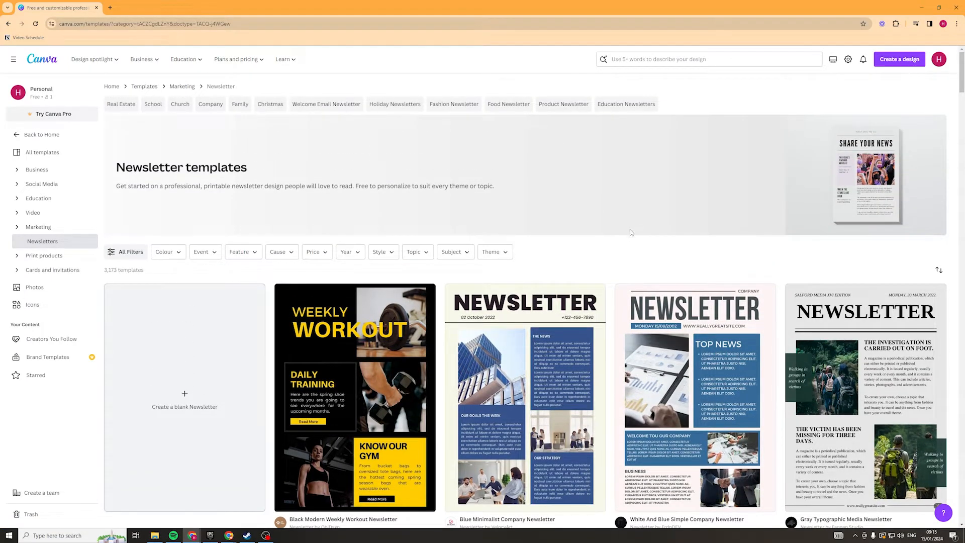
{"action": "mouse_move", "coordinate": [535, 226]}
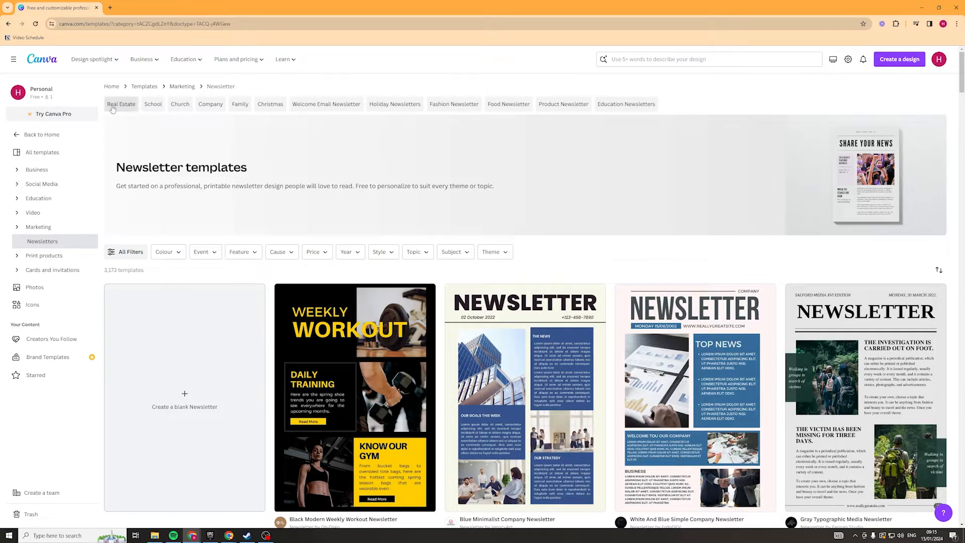
{"action": "mouse_move", "coordinate": [470, 112]}
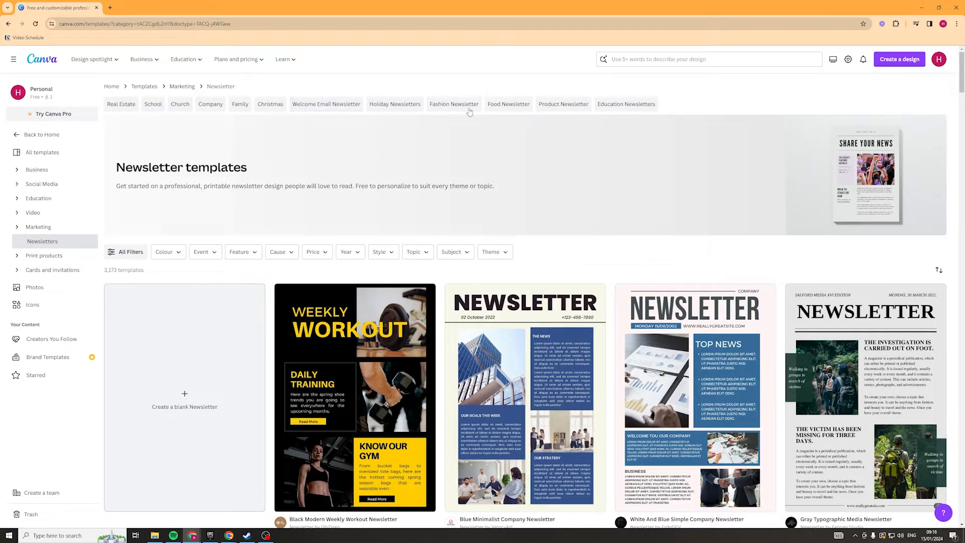
Filter newsletters to Real Estate and preview the Brown and Green Geometric template
{"action": "left_click", "coordinate": [121, 104]}
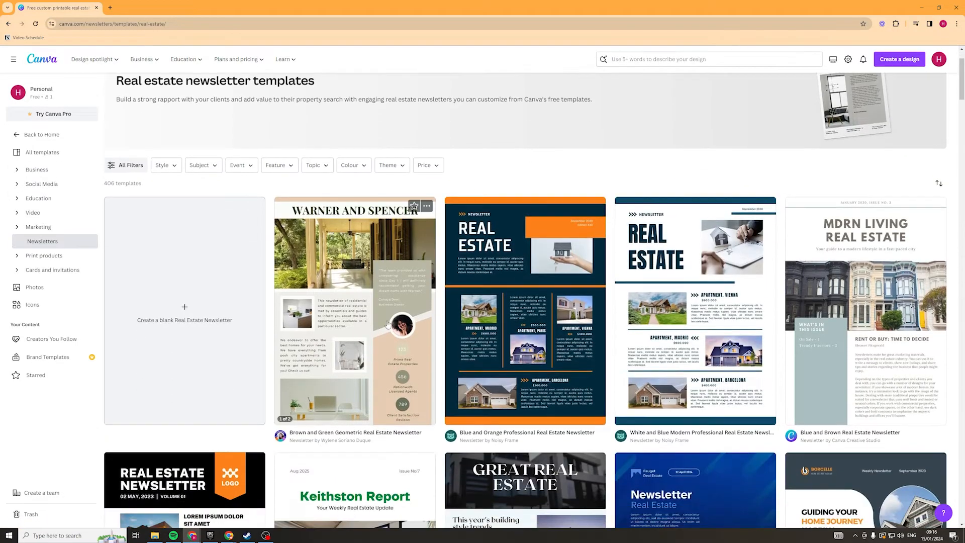
{"action": "scroll", "scroll_direction": "down", "scroll_amount": 3}
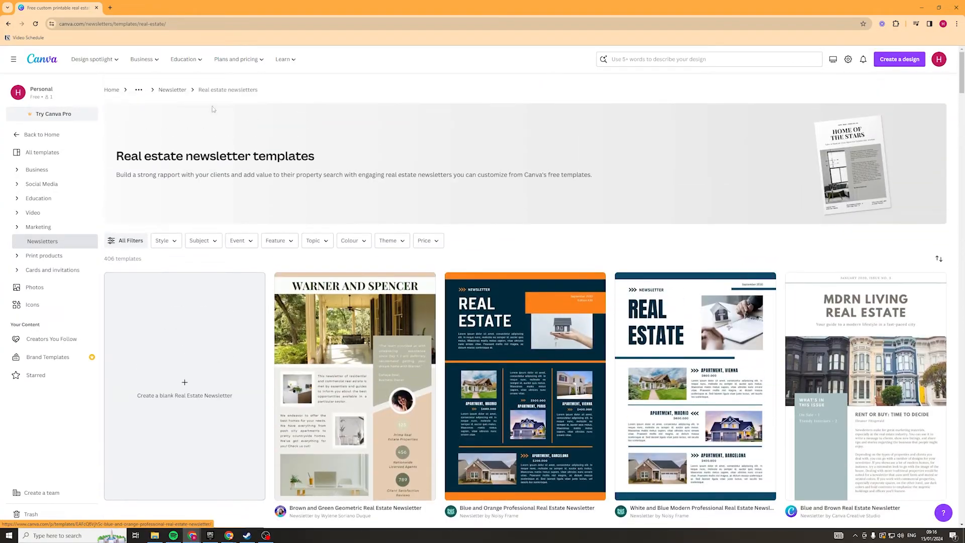
{"action": "scroll", "scroll_direction": "down", "scroll_amount": 3}
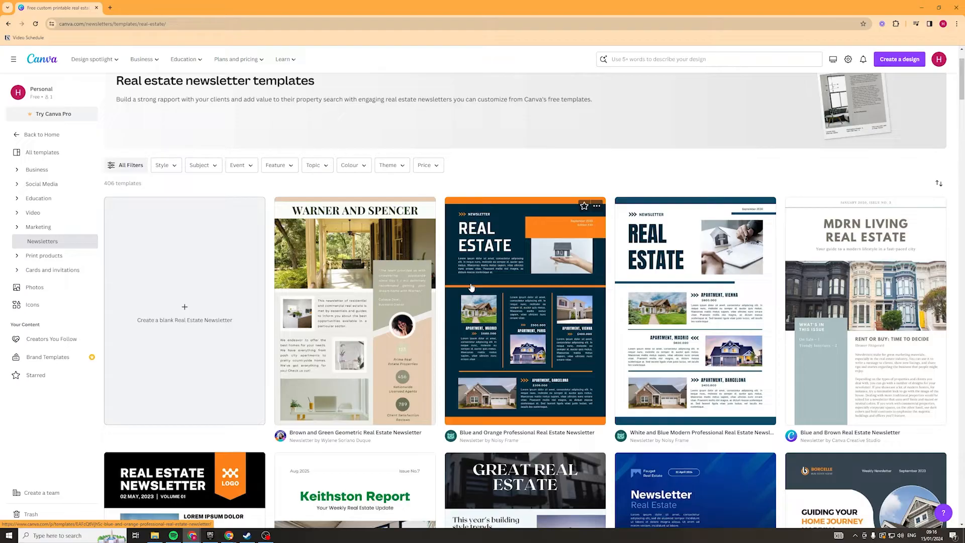
{"action": "scroll", "scroll_direction": "down", "scroll_amount": 3}
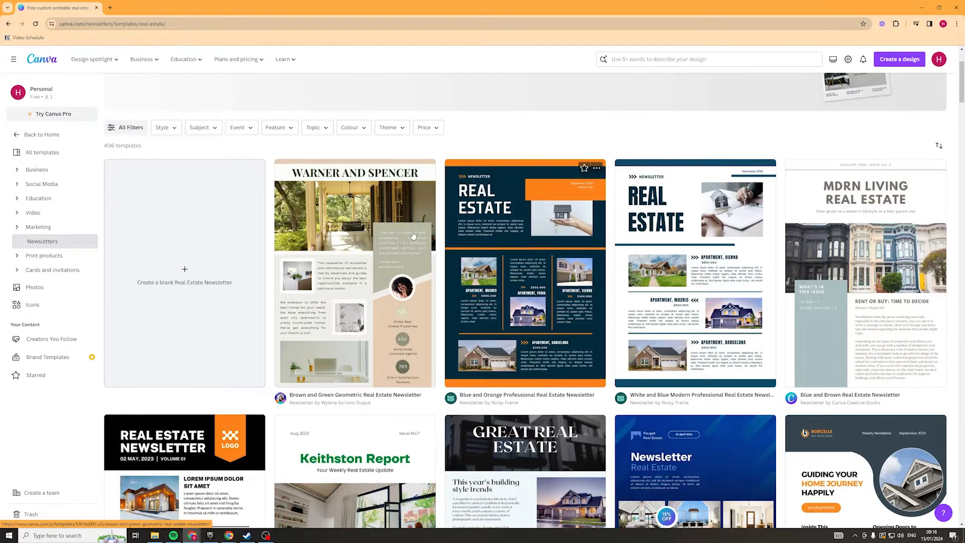
{"action": "left_click", "coordinate": [354, 272]}
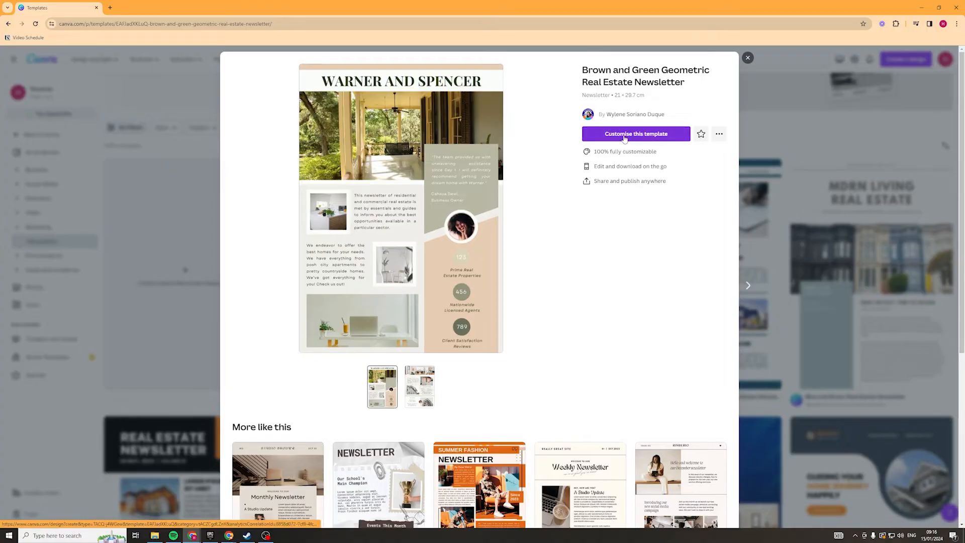
Customise the Brown and Green Geometric template and scroll through its two pages
{"action": "left_click", "coordinate": [636, 134]}
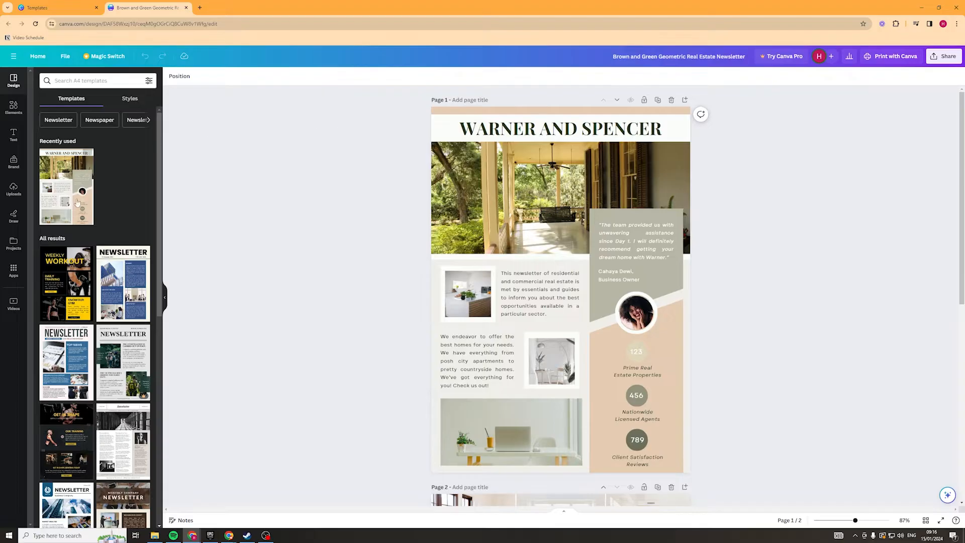
{"action": "scroll", "scroll_direction": "down", "scroll_amount": 3}
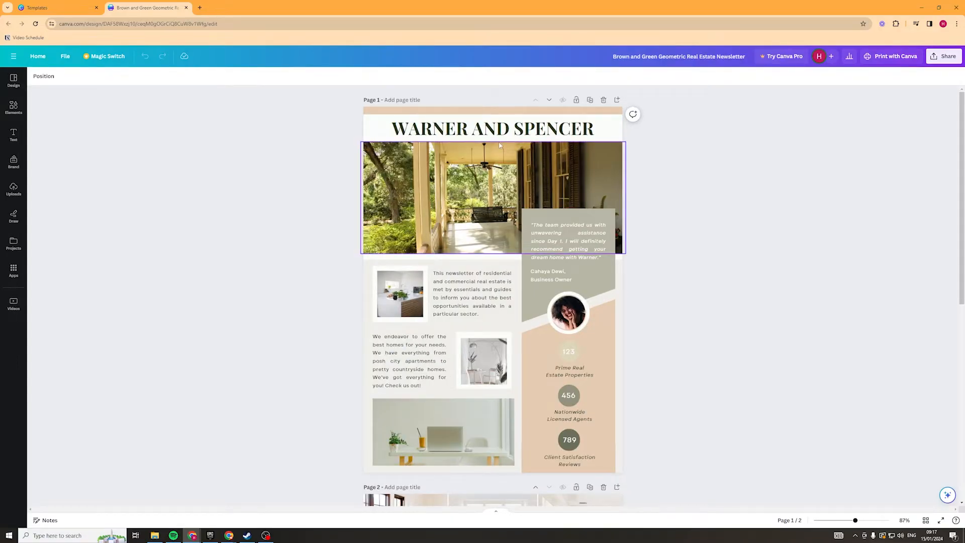
{"action": "scroll", "scroll_direction": "down", "scroll_amount": 3}
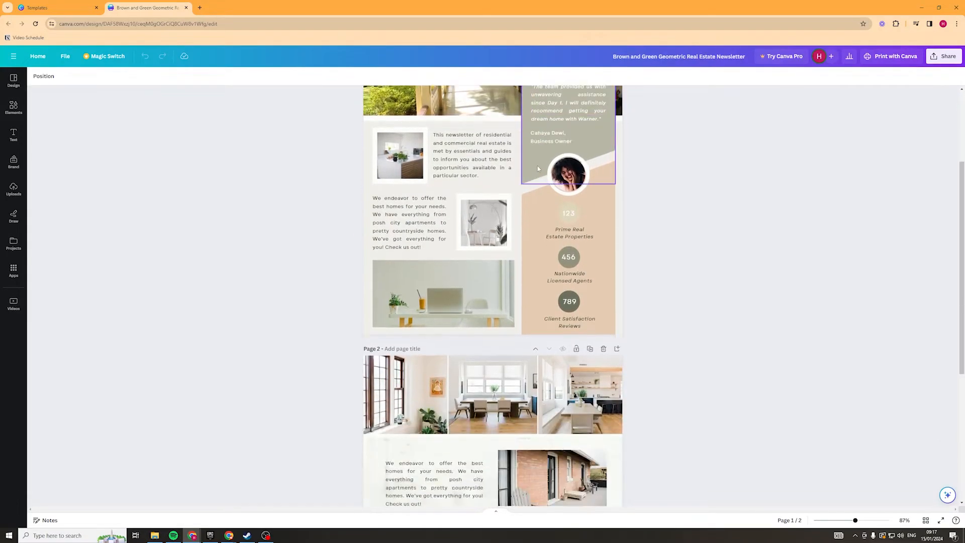
{"action": "scroll", "scroll_direction": "down", "scroll_amount": 3}
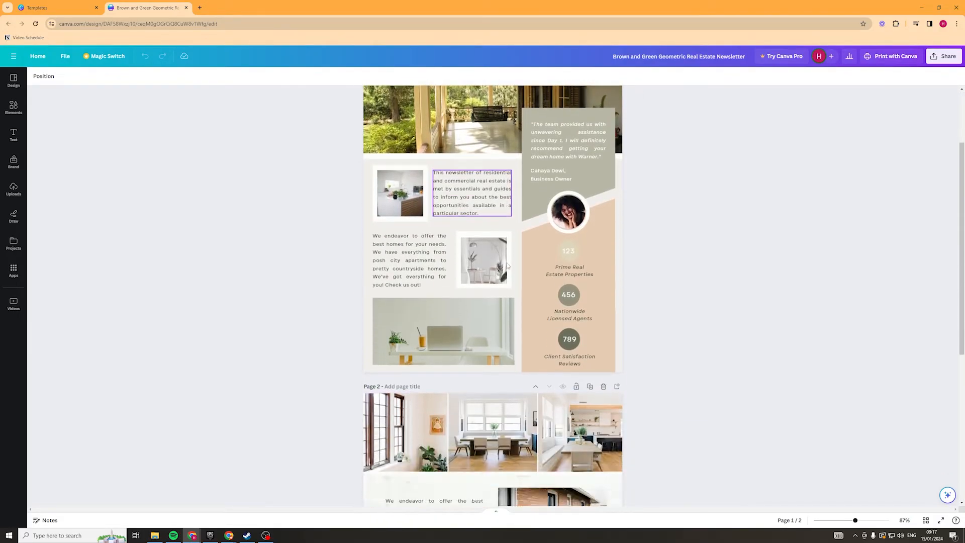
{"action": "scroll", "scroll_direction": "down", "scroll_amount": 3}
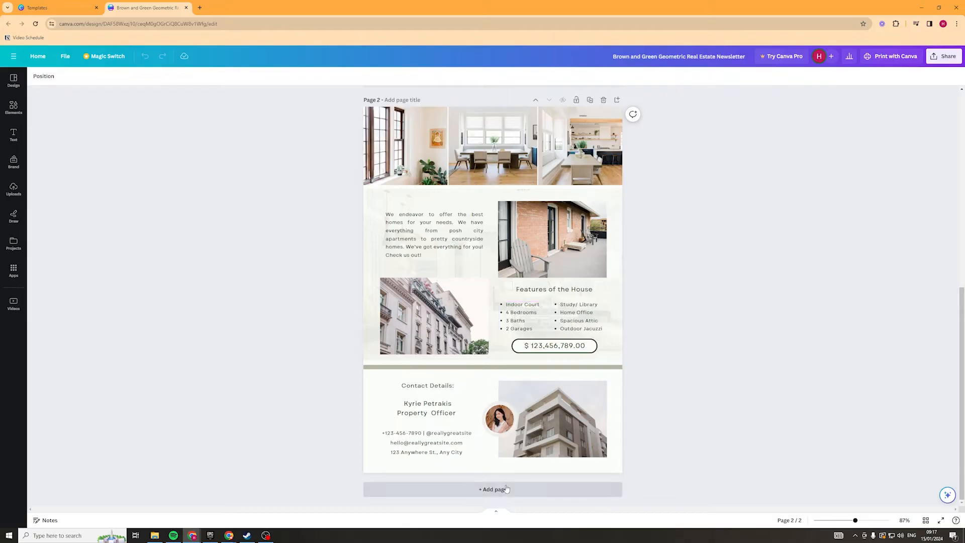
Add a blank third page and select the WARNER AND SPENCER heading
{"action": "left_click", "coordinate": [491, 489]}
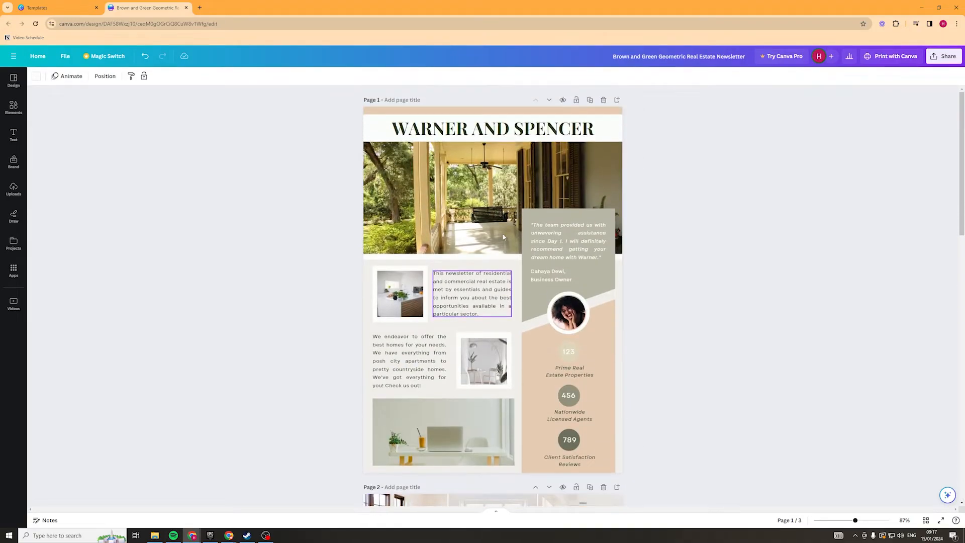
{"action": "left_click", "coordinate": [63, 108]}
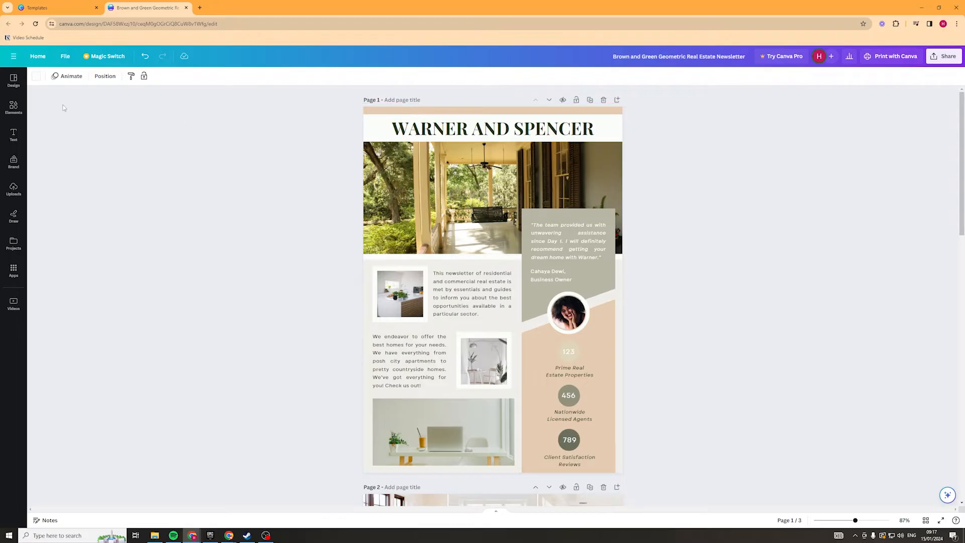
{"action": "left_click", "coordinate": [492, 128]}
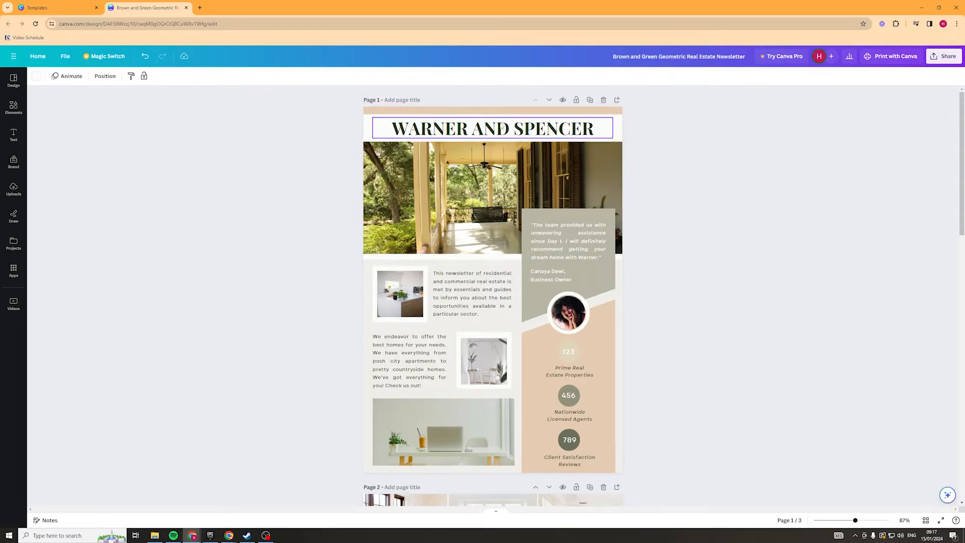
Apply the Brown Vintage Paper School Newsletter's second page to the newsletter's page 2
{"action": "left_click", "coordinate": [14, 79]}
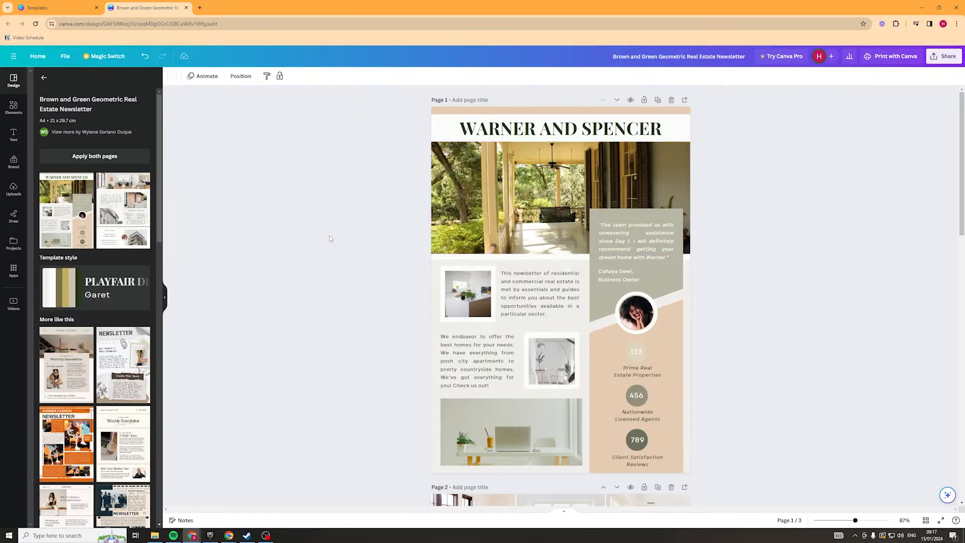
{"action": "mouse_move", "coordinate": [45, 78]}
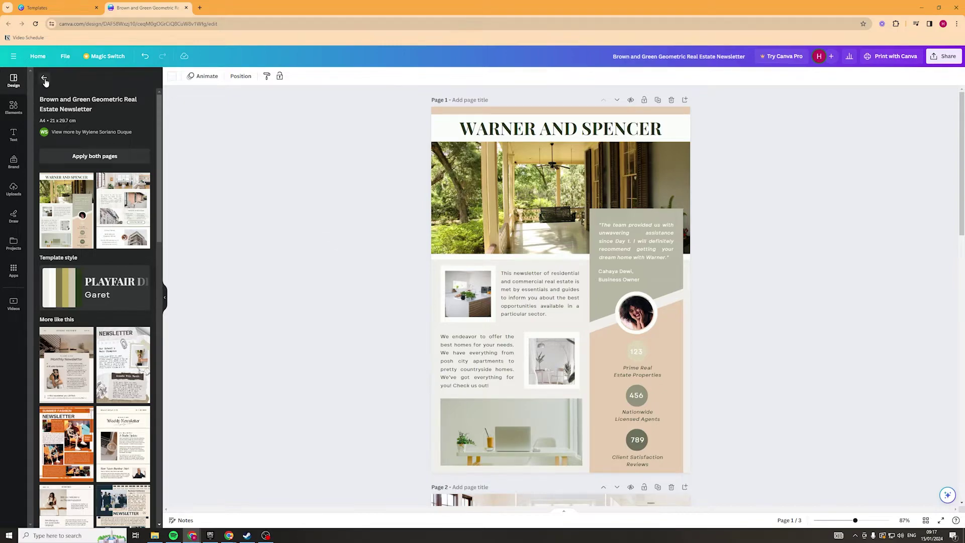
{"action": "left_click", "coordinate": [45, 78]}
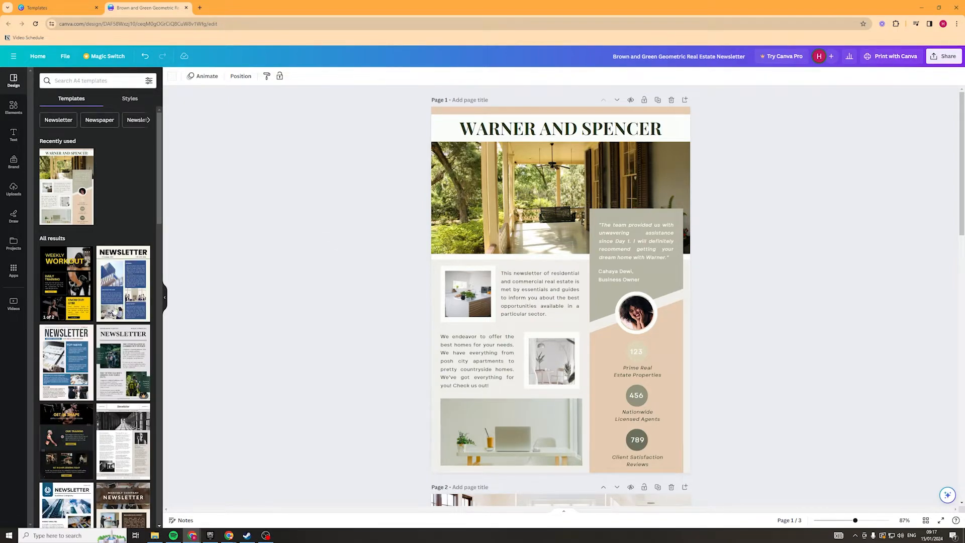
{"action": "mouse_move", "coordinate": [84, 161]}
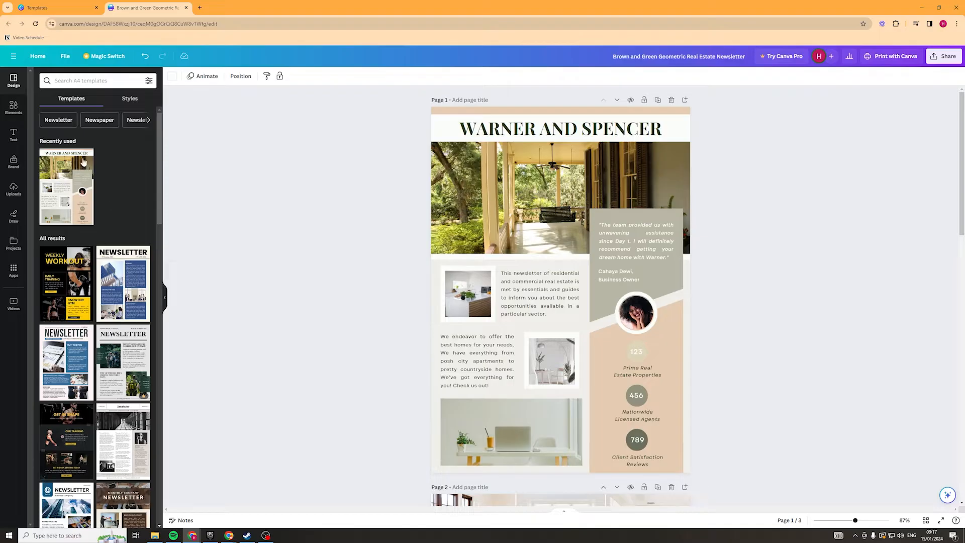
{"action": "left_click", "coordinate": [66, 187]}
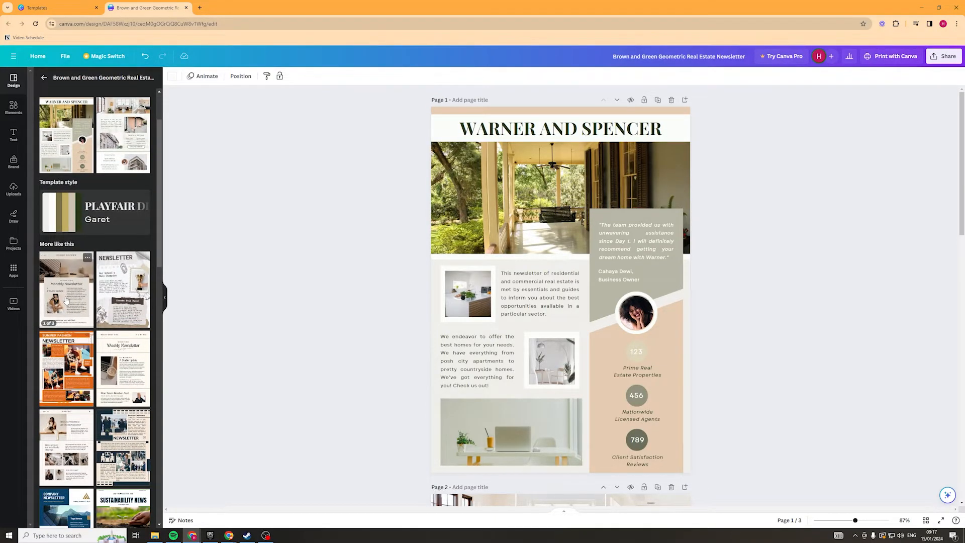
{"action": "scroll", "scroll_direction": "down", "scroll_amount": 3}
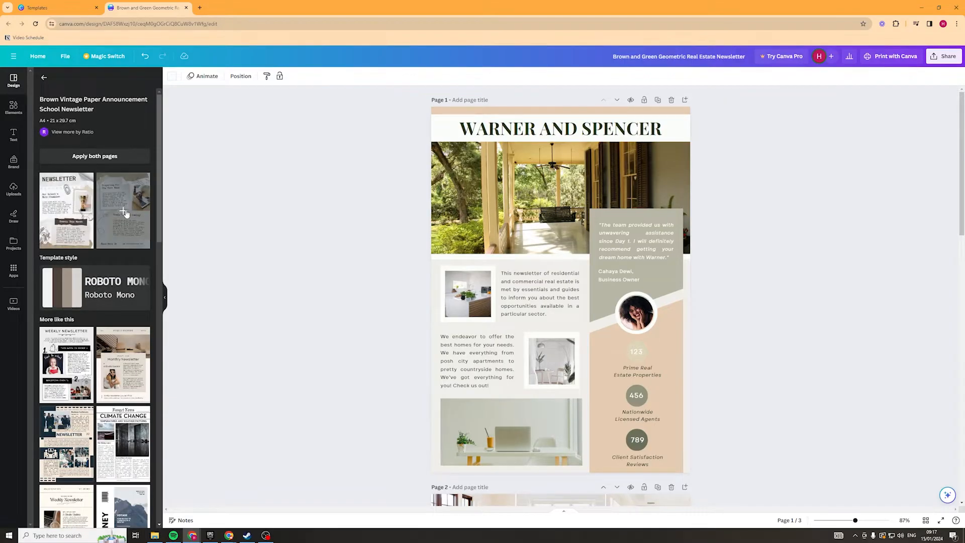
{"action": "left_click", "coordinate": [123, 211]}
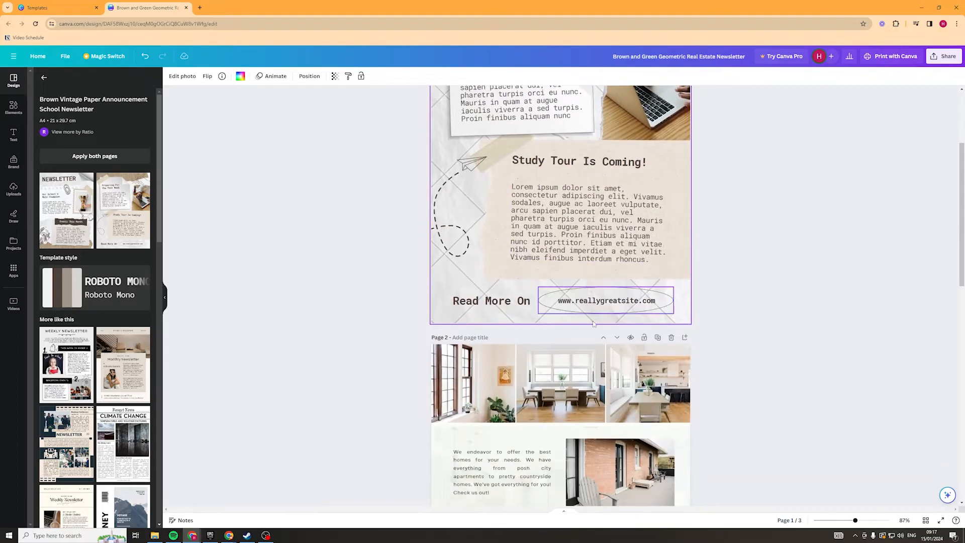
{"action": "scroll", "scroll_direction": "down", "scroll_amount": 3}
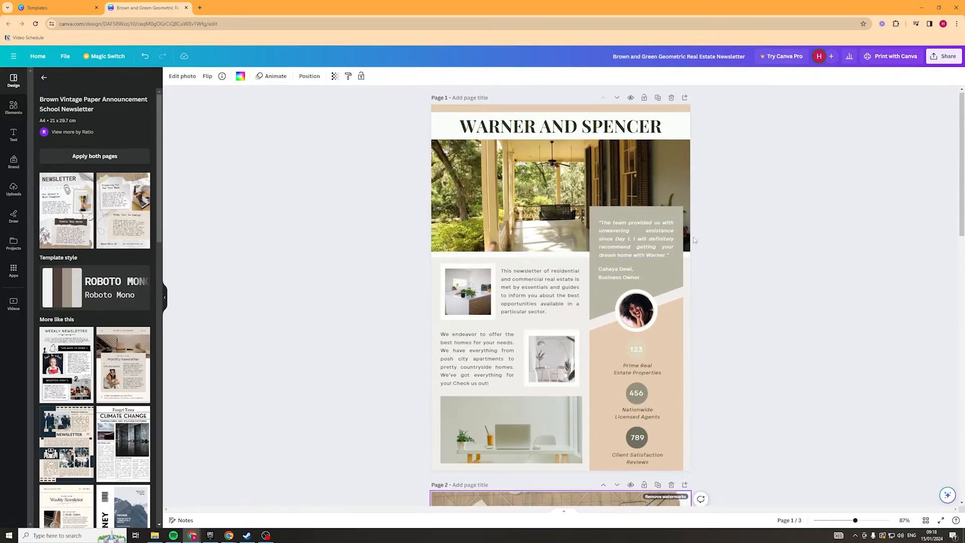
{"action": "scroll", "scroll_direction": "down", "scroll_amount": 3}
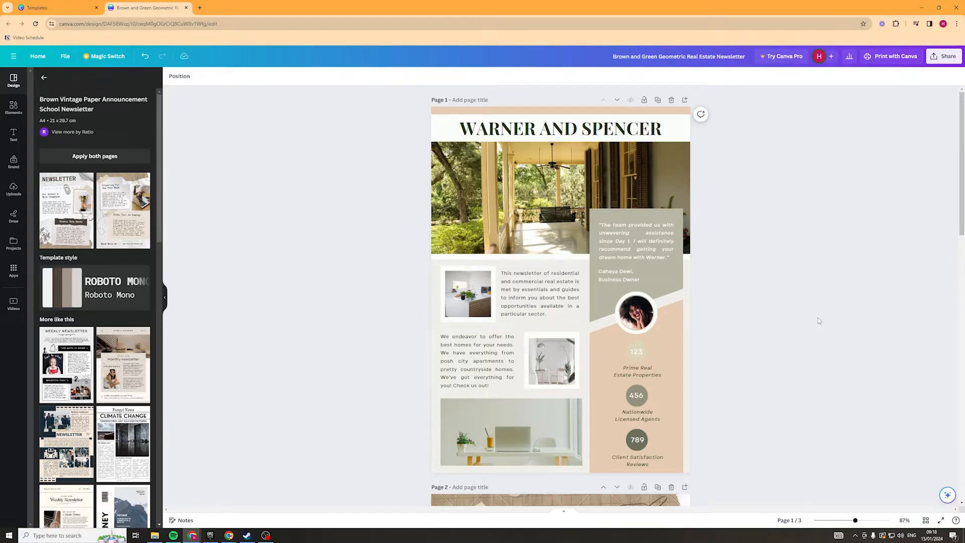
Retype the WARNER AND SPENCER heading as 'EASY EARL ESTATE' and select the porch photo
{"action": "double_click", "coordinate": [559, 129]}
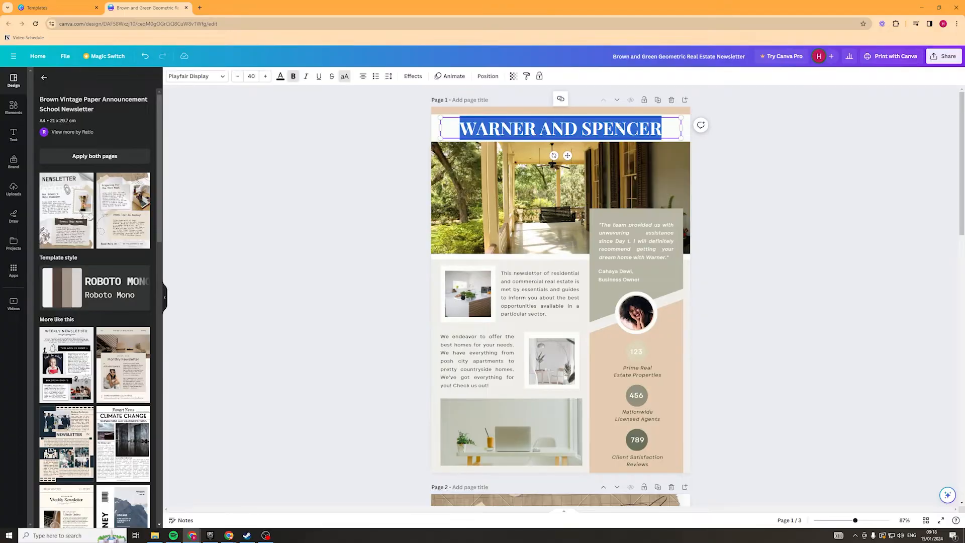
{"action": "type", "text": "EASY EARL"}
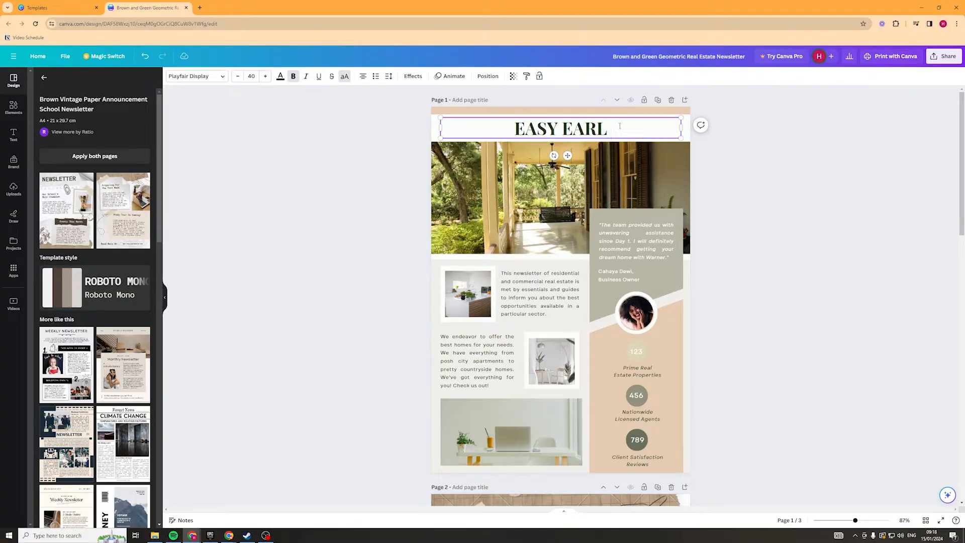
{"action": "type", "text": "ESTATE"}
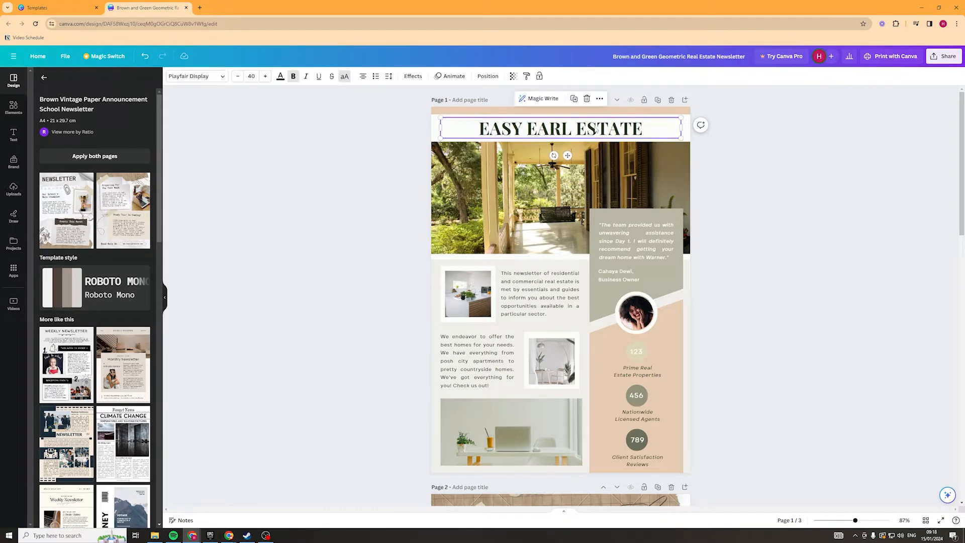
{"action": "mouse_move", "coordinate": [782, 133]}
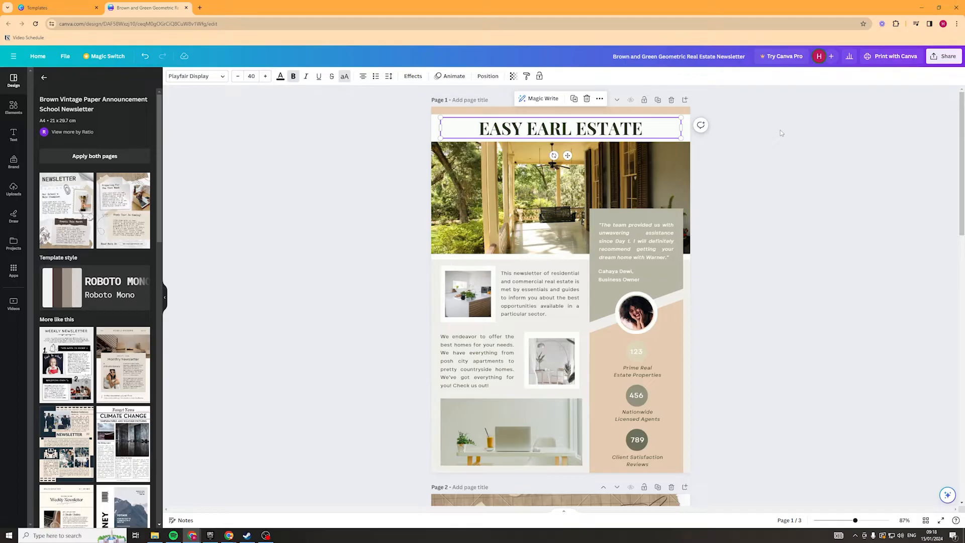
{"action": "left_click", "coordinate": [592, 284]}
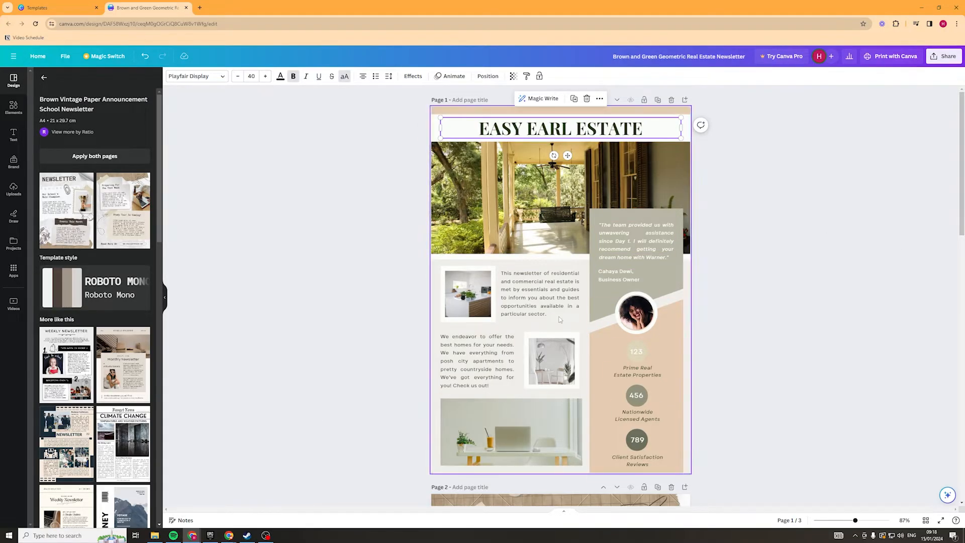
{"action": "left_click", "coordinate": [567, 237]}
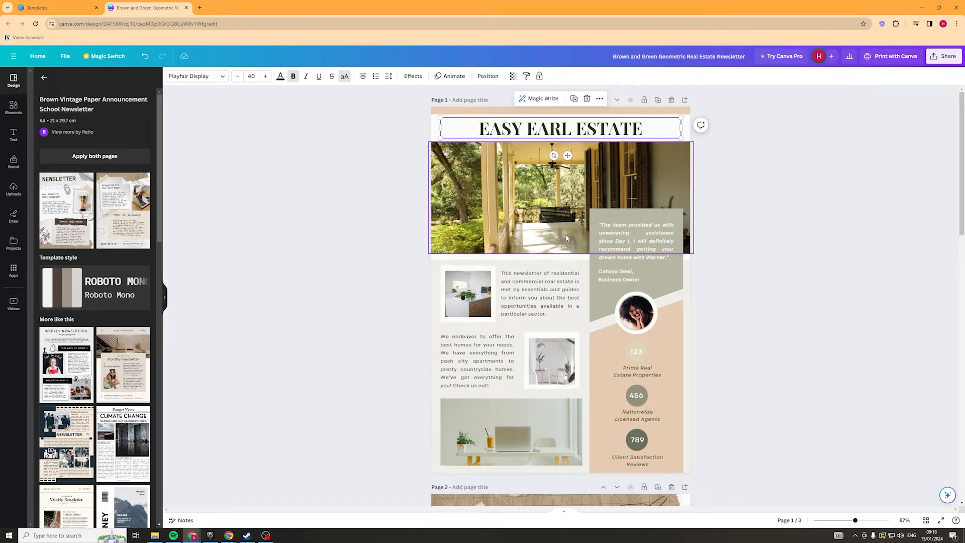
{"action": "mouse_move", "coordinate": [553, 234]}
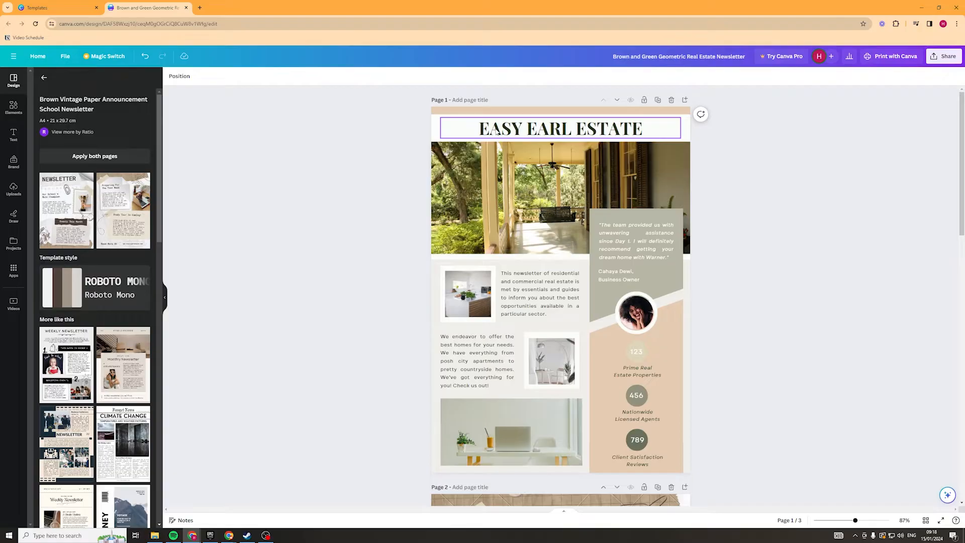
{"action": "left_click", "coordinate": [560, 129]}
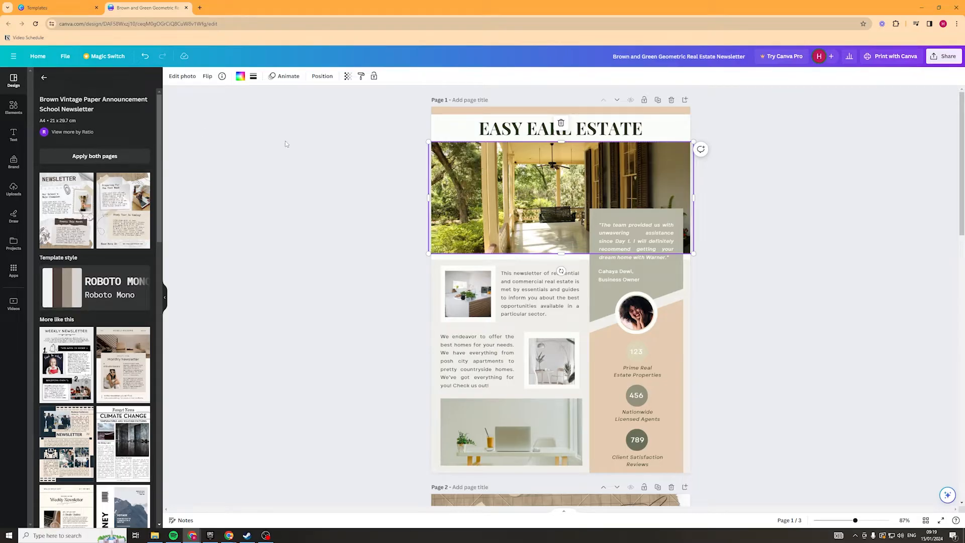
Search Elements for house images and swap the porch photo for the modern house
{"action": "left_click", "coordinate": [13, 107]}
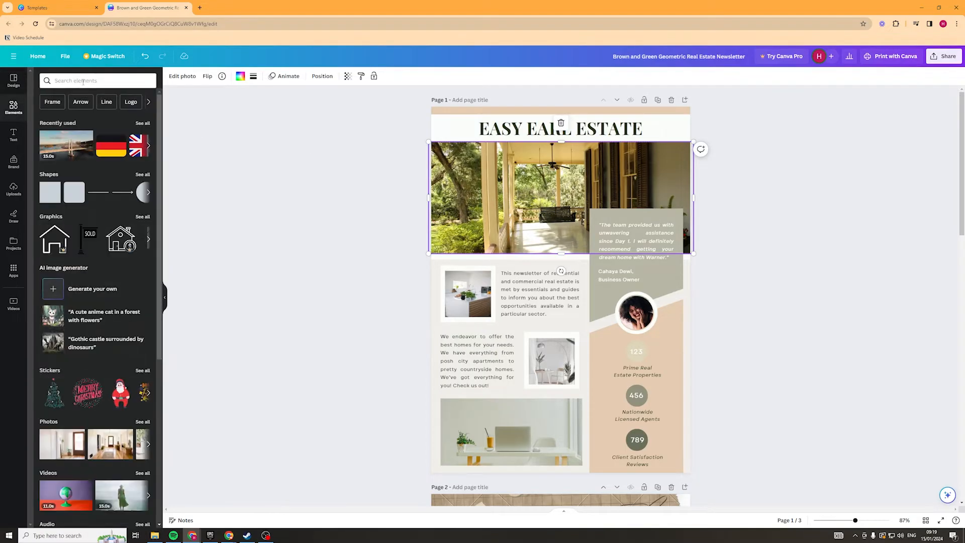
{"action": "left_click", "coordinate": [98, 80]}
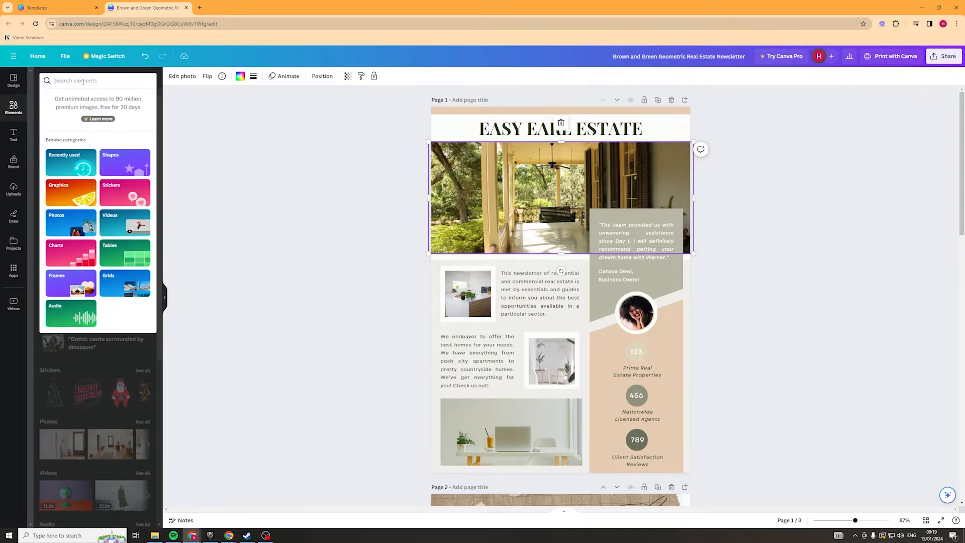
{"action": "type", "text": "mountain house"}
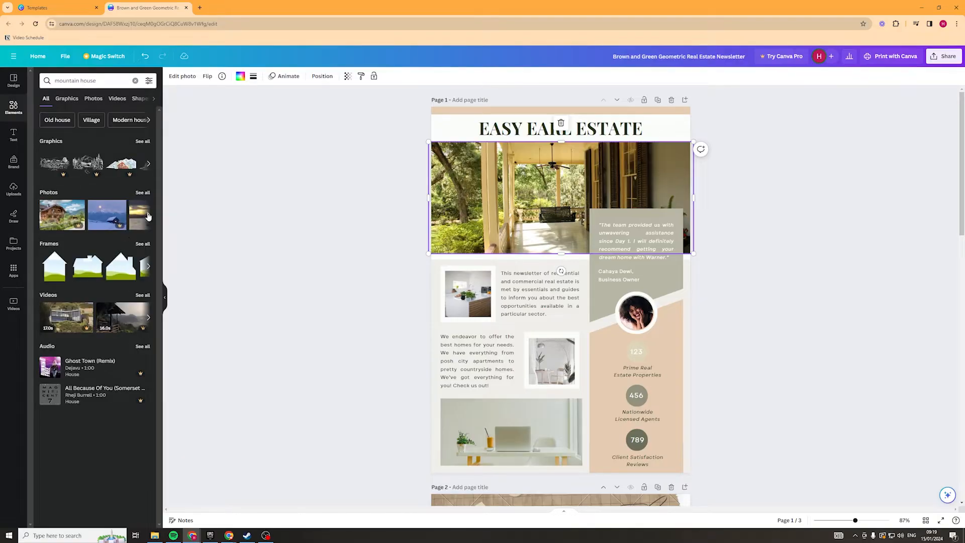
{"action": "mouse_move", "coordinate": [62, 215]}
{"action": "type", "text": "house"}
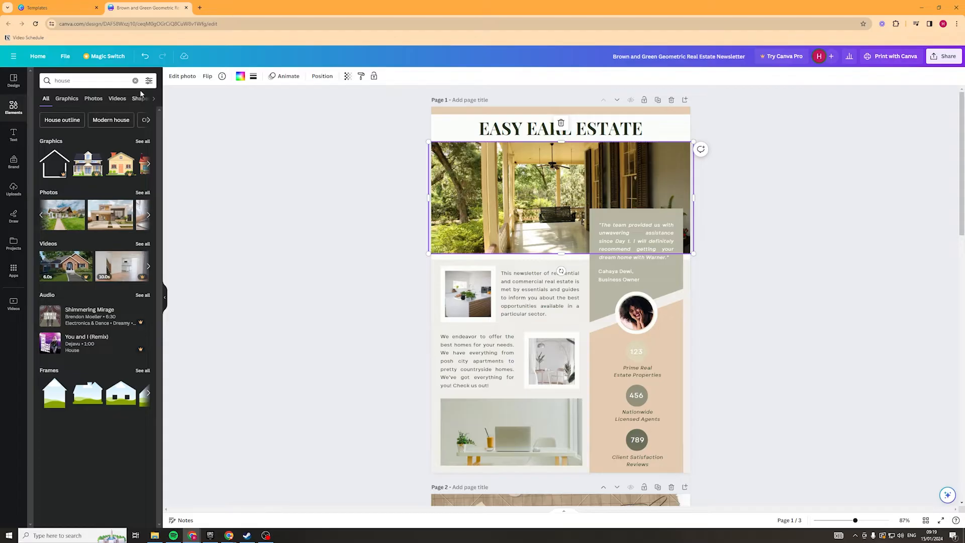
{"action": "left_click", "coordinate": [148, 80]}
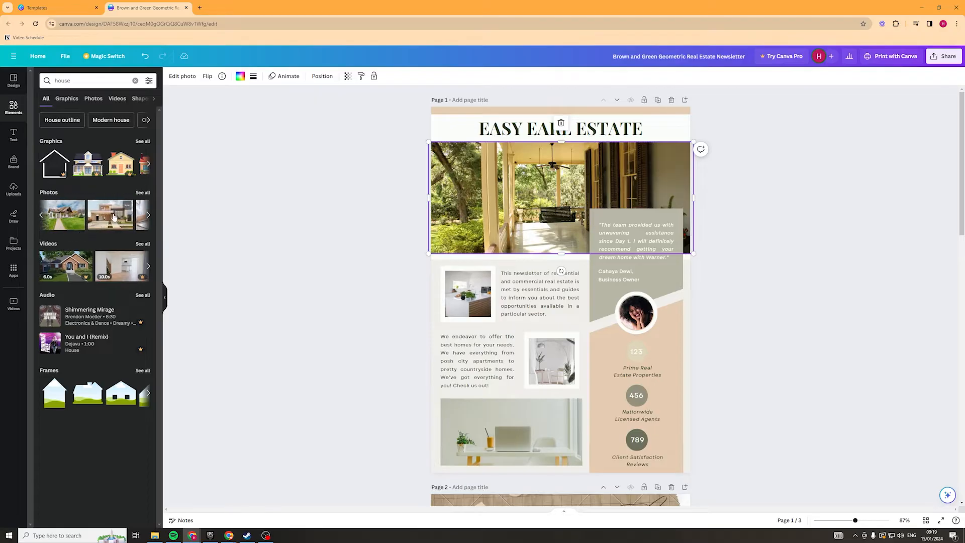
{"action": "left_click", "coordinate": [110, 214]}
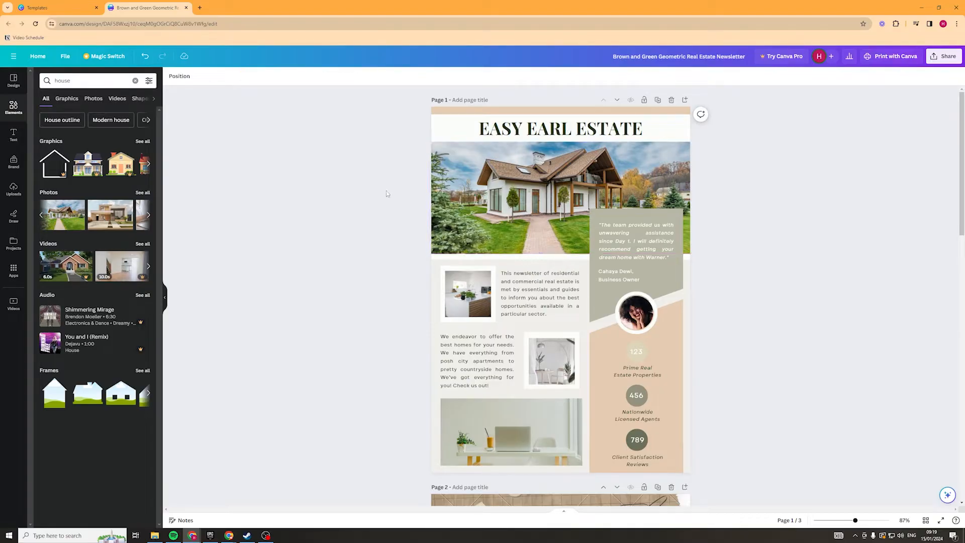
{"action": "scroll", "scroll_direction": "down", "scroll_amount": 3}
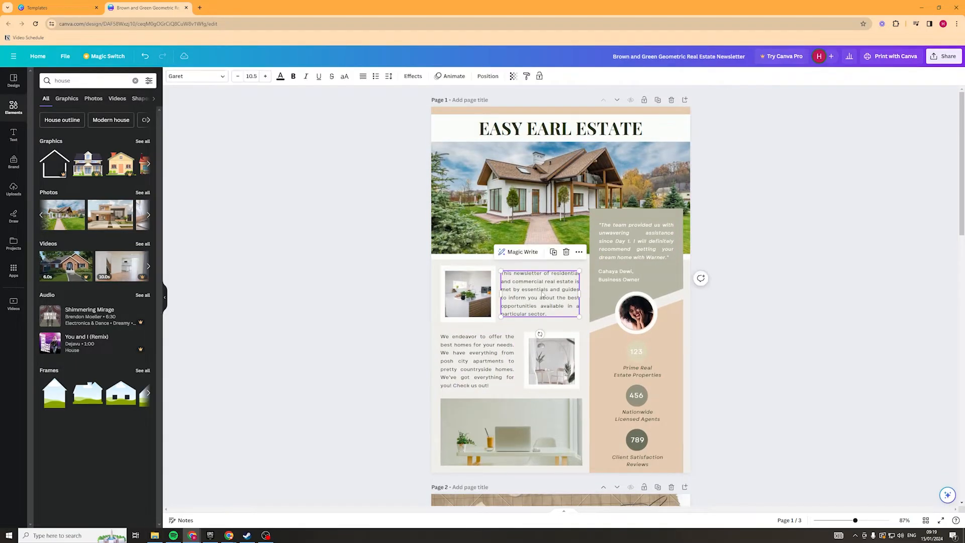
{"action": "left_click", "coordinate": [637, 241]}
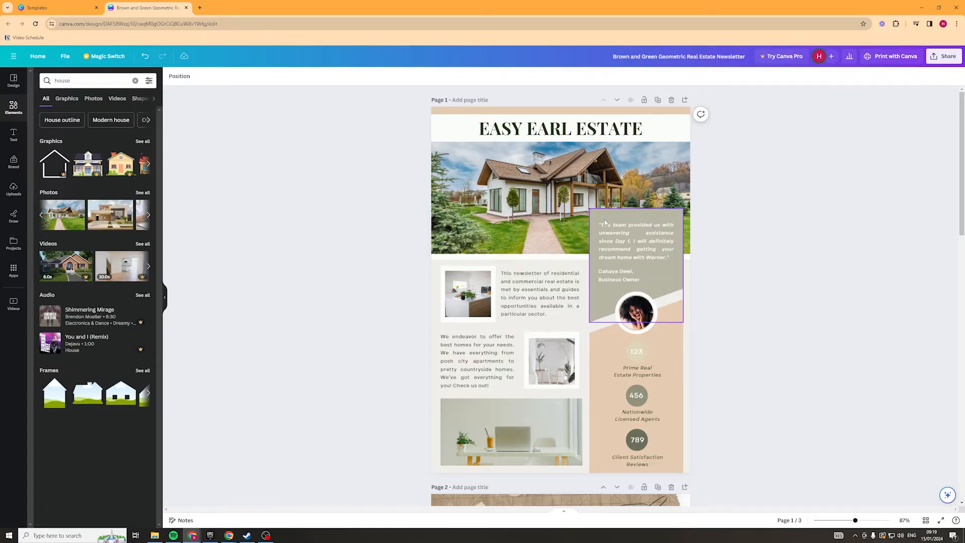
{"action": "left_click", "coordinate": [538, 293]}
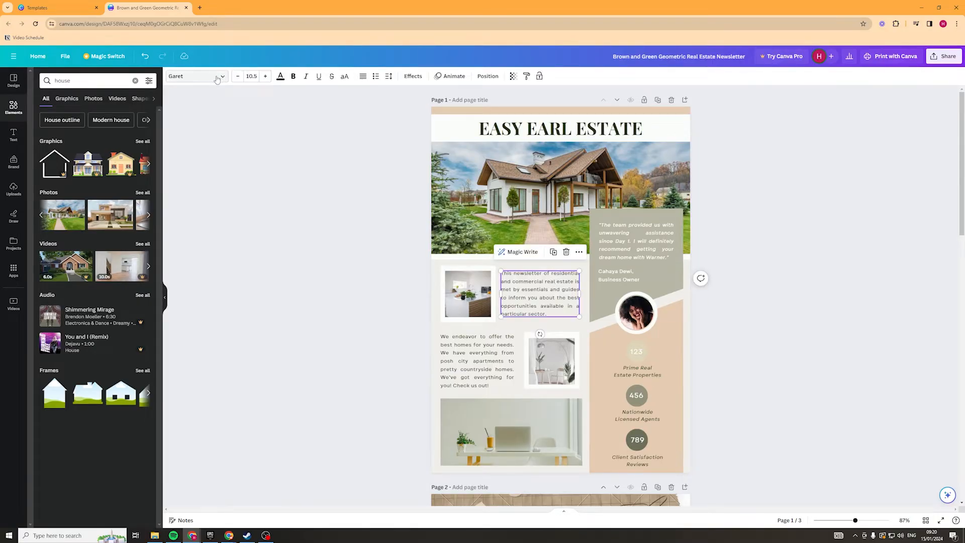
{"action": "left_click", "coordinate": [196, 76]}
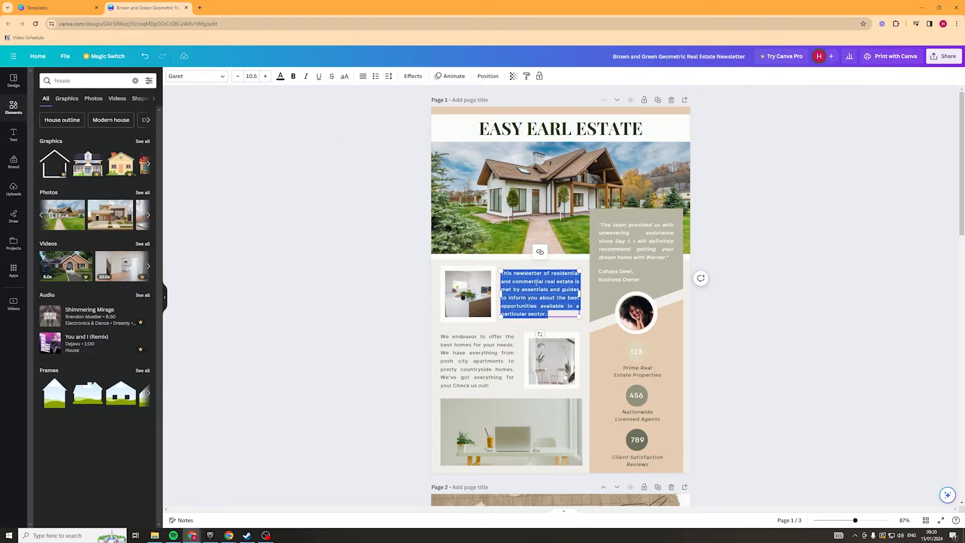
Try Arimo, then set the page 1 intro paragraph font to Kollektif
{"action": "left_click", "coordinate": [195, 76]}
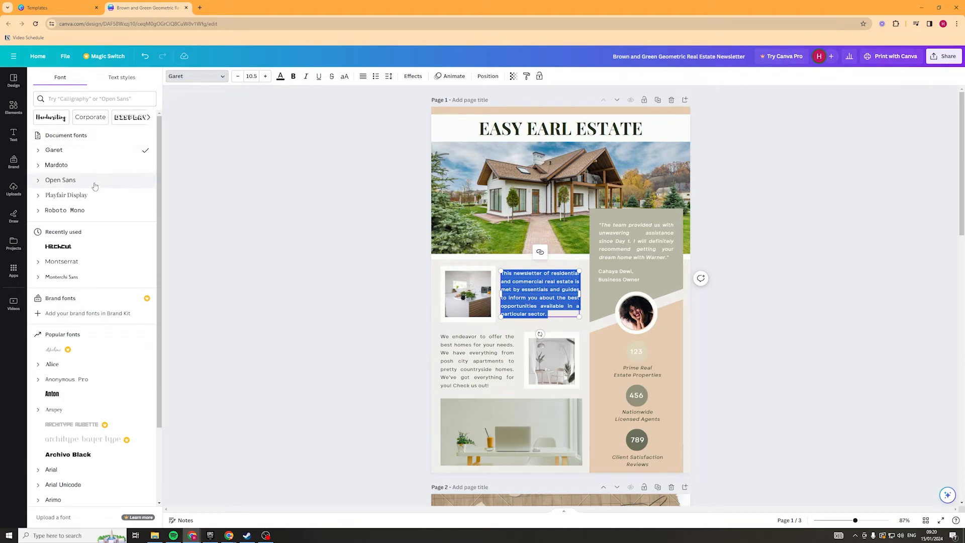
{"action": "mouse_move", "coordinate": [82, 183]}
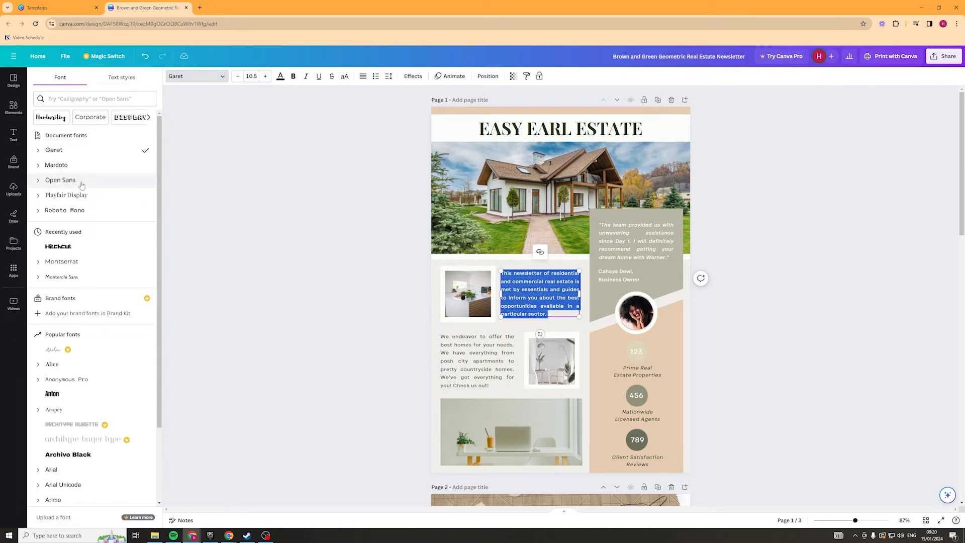
{"action": "left_click", "coordinate": [58, 246]}
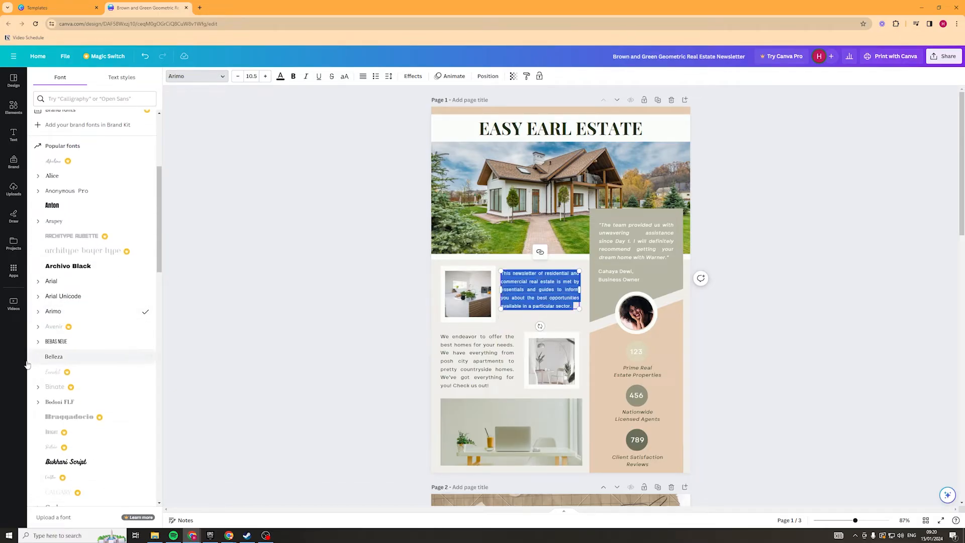
{"action": "left_click", "coordinate": [56, 341]}
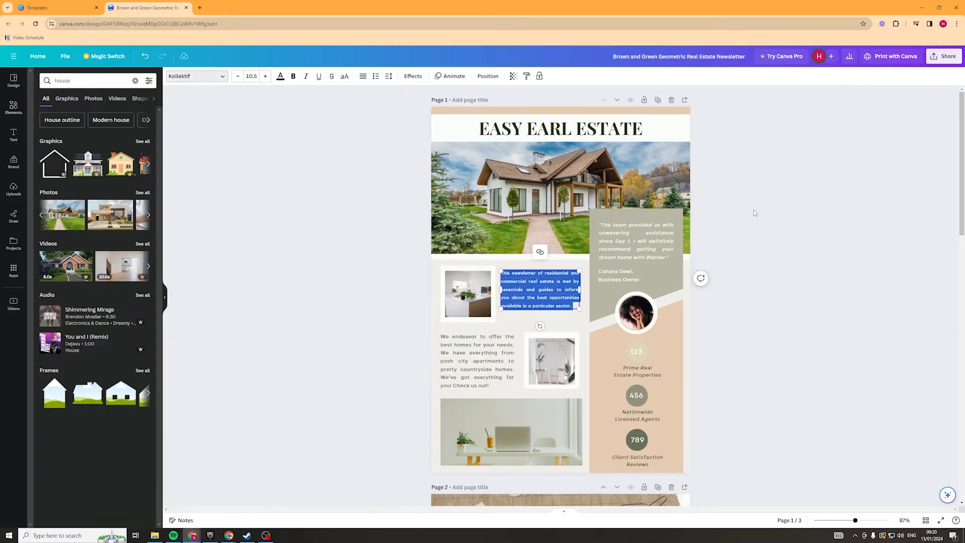
{"action": "mouse_move", "coordinate": [324, 90]}
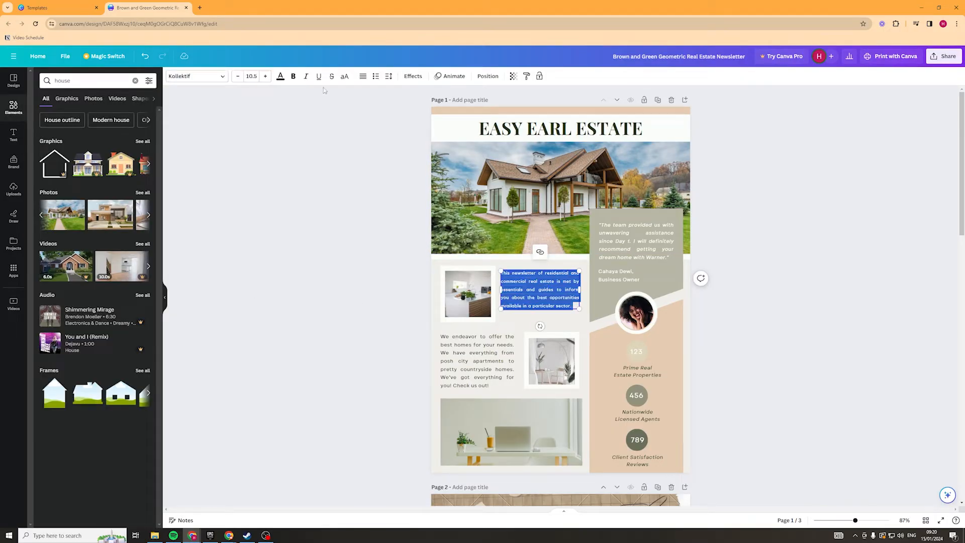
{"action": "left_click", "coordinate": [265, 76]}
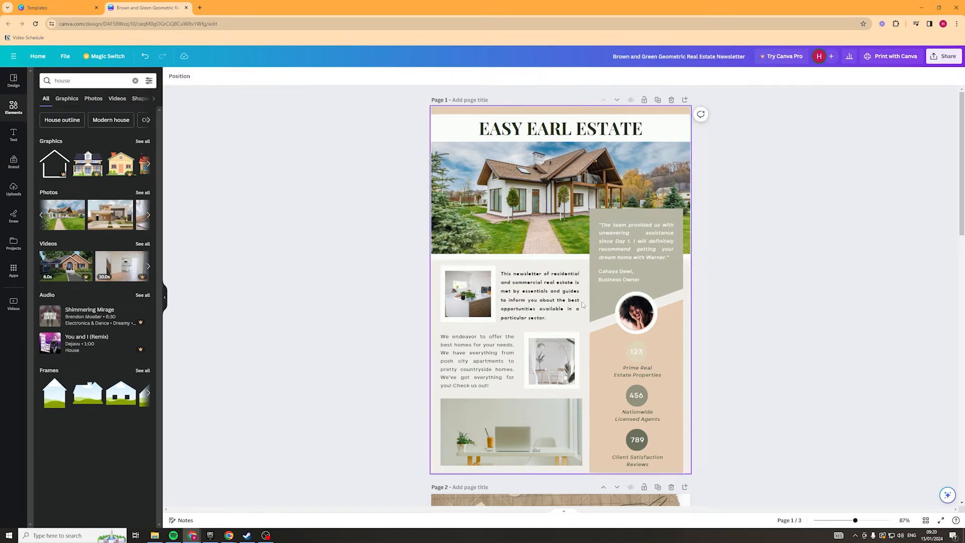
{"action": "triple_click", "coordinate": [539, 295]}
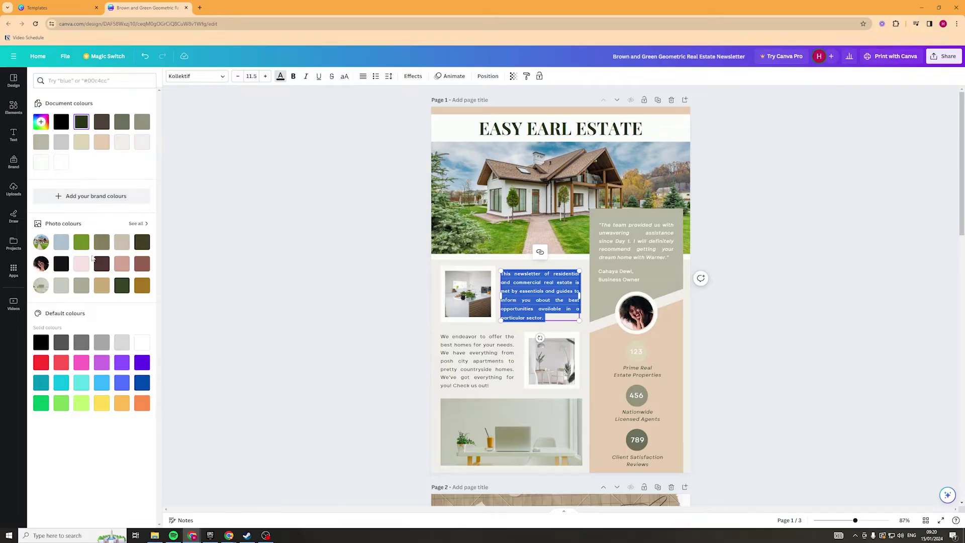
{"action": "type", "text": "house"}
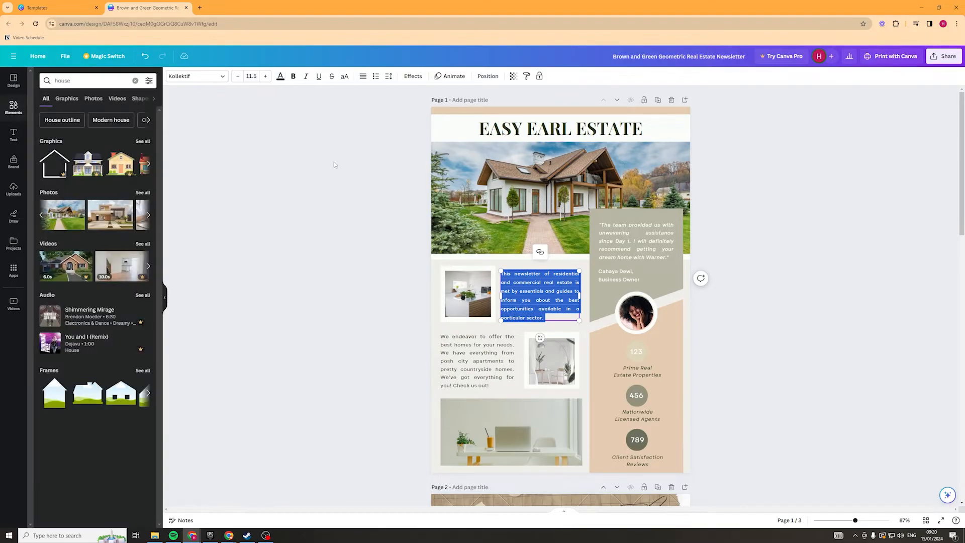
{"action": "mouse_move", "coordinate": [331, 76]}
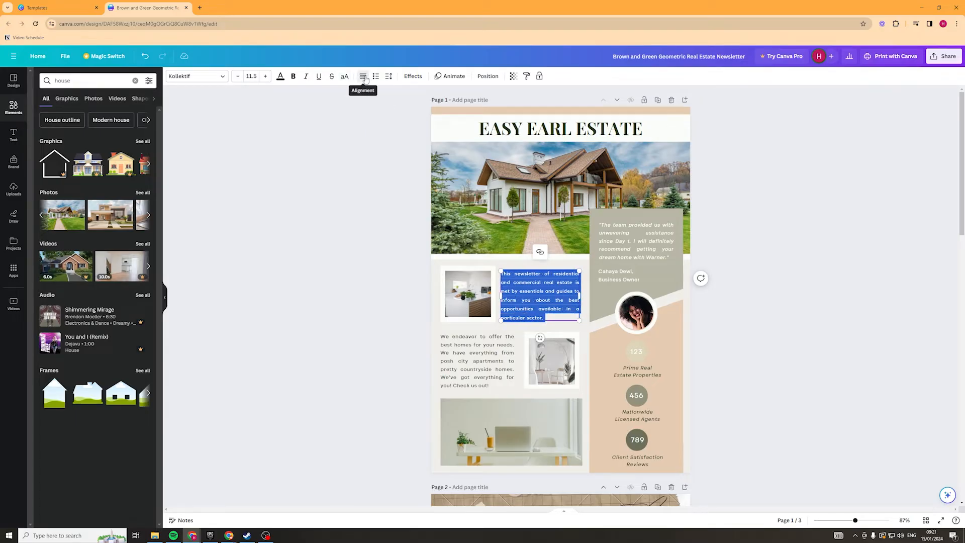
{"action": "left_click", "coordinate": [363, 76]}
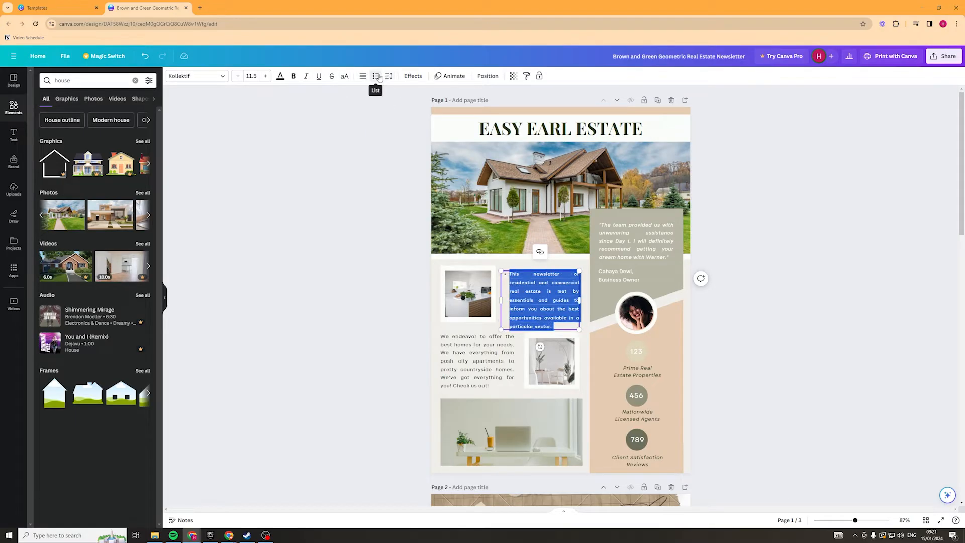
{"action": "left_click", "coordinate": [413, 76]}
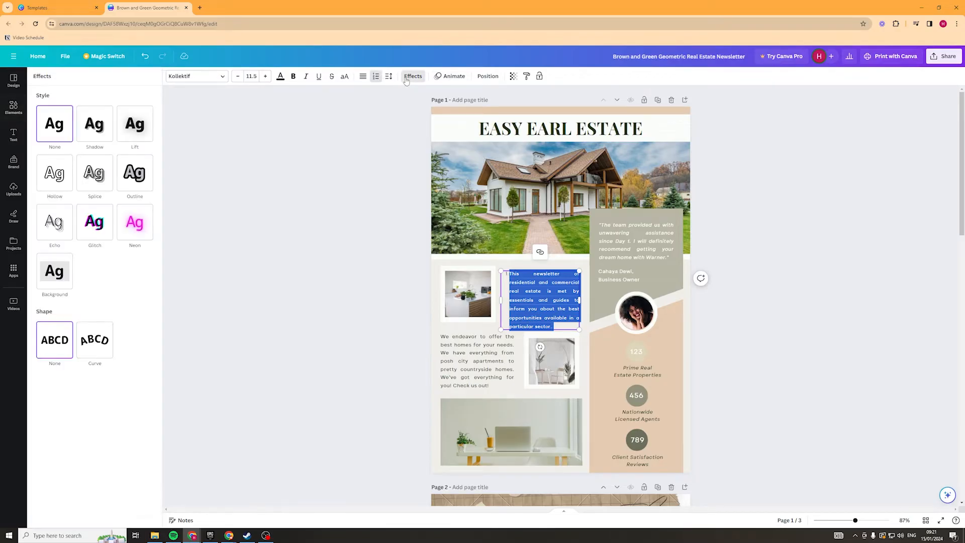
{"action": "left_click", "coordinate": [134, 173]}
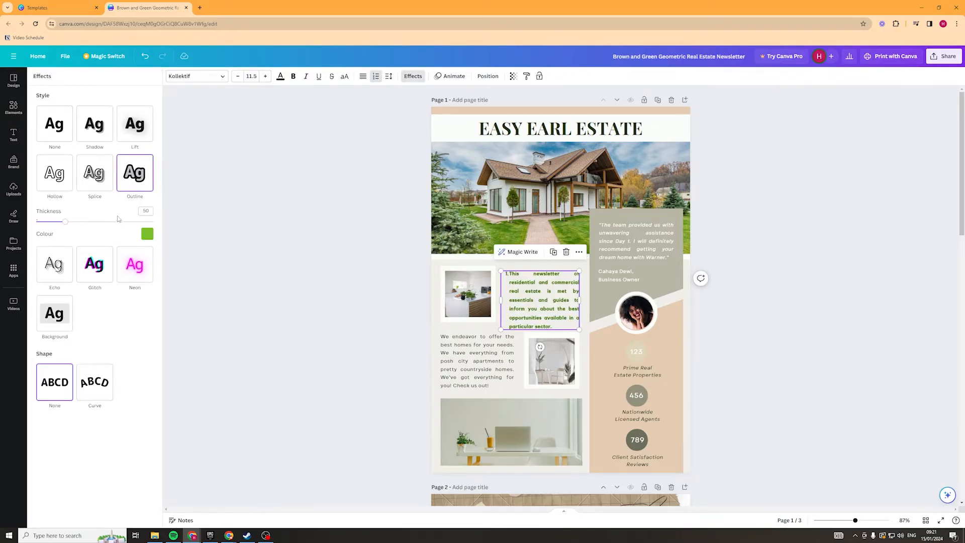
{"action": "left_click", "coordinate": [94, 173]}
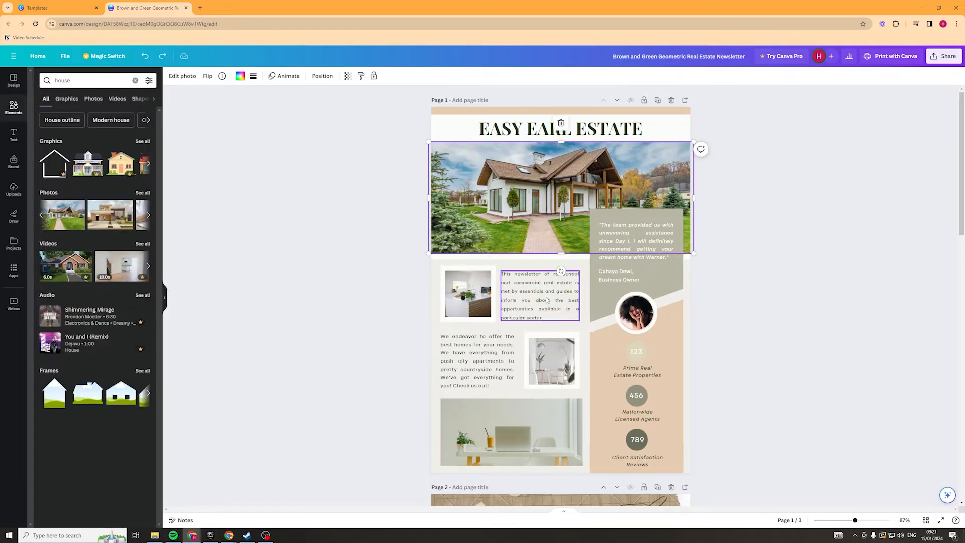
{"action": "left_click", "coordinate": [636, 313]}
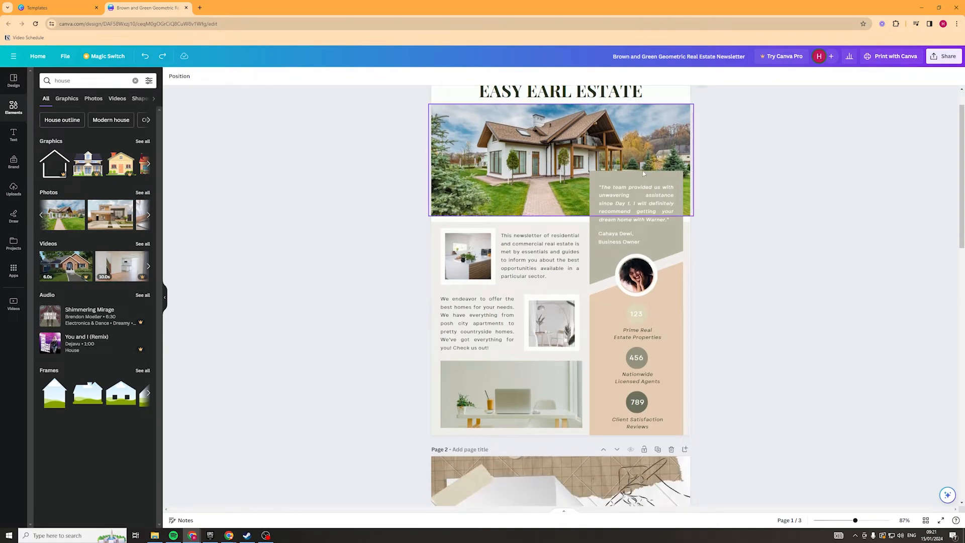
{"action": "scroll", "scroll_direction": "down", "scroll_amount": 3}
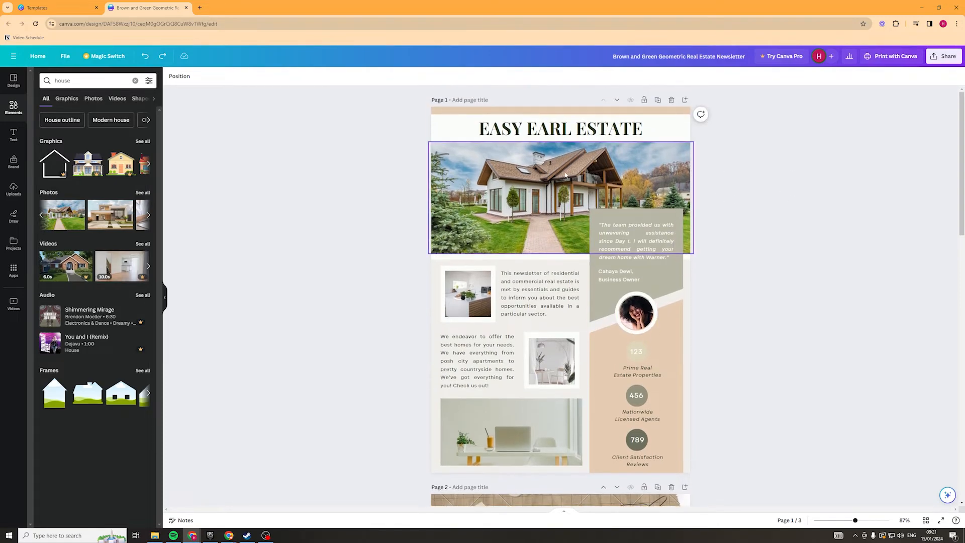
{"action": "left_click", "coordinate": [636, 241]}
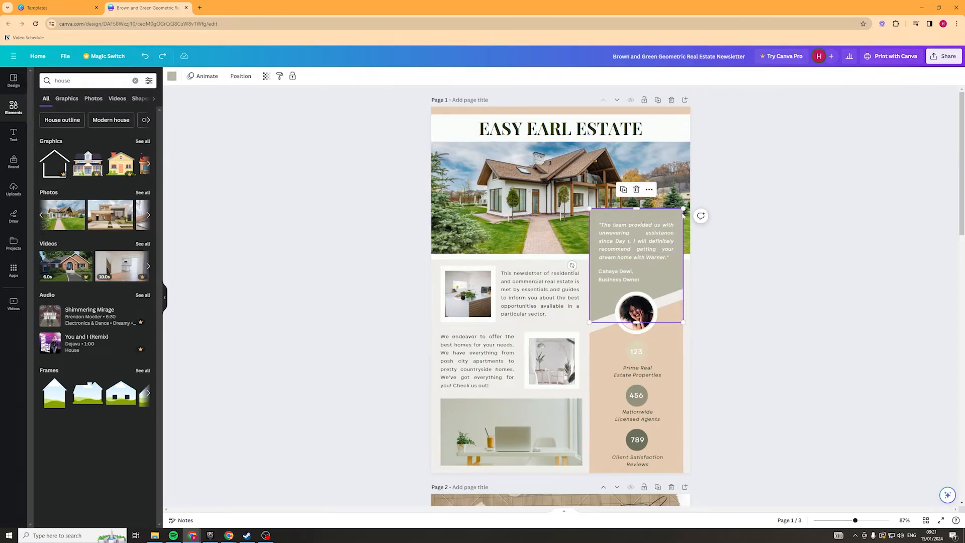
{"action": "scroll", "scroll_direction": "down", "scroll_amount": 3}
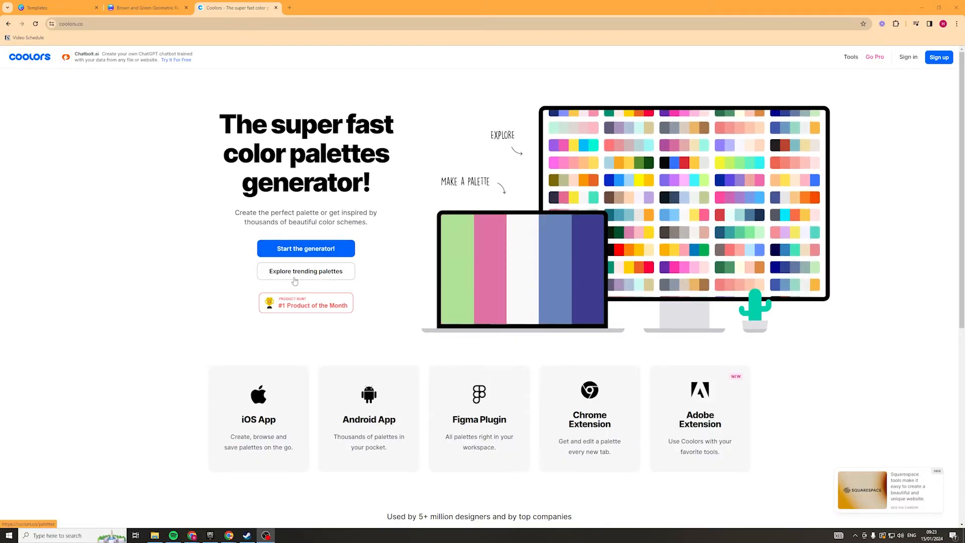
Open Coolors' trending olive, cream and orange palette and copy cream FEFAE0
{"action": "left_click", "coordinate": [305, 271]}
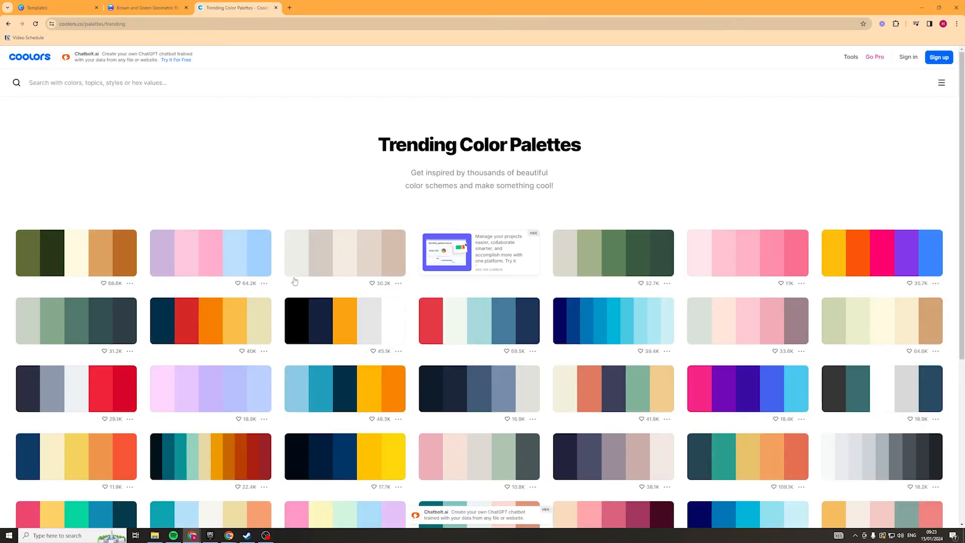
{"action": "mouse_move", "coordinate": [926, 263]}
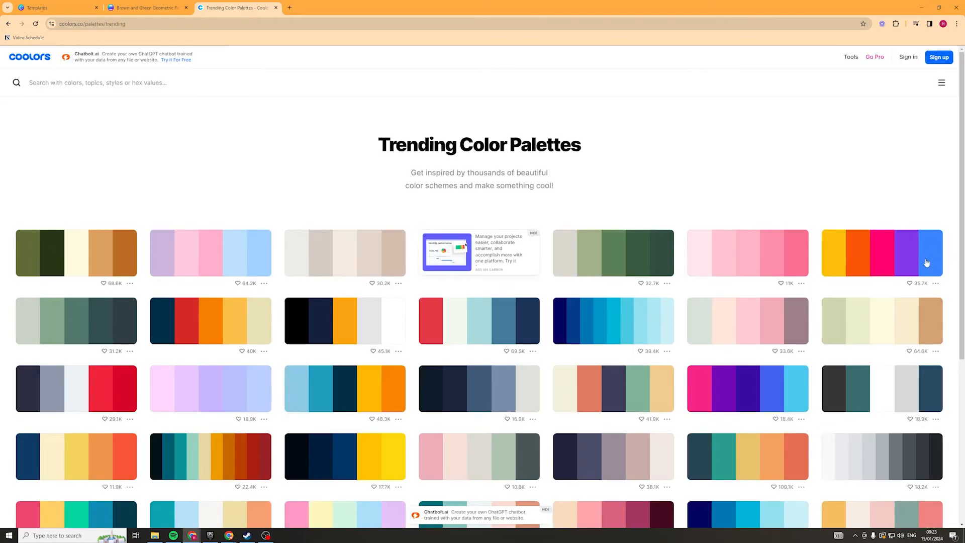
{"action": "mouse_move", "coordinate": [780, 267]}
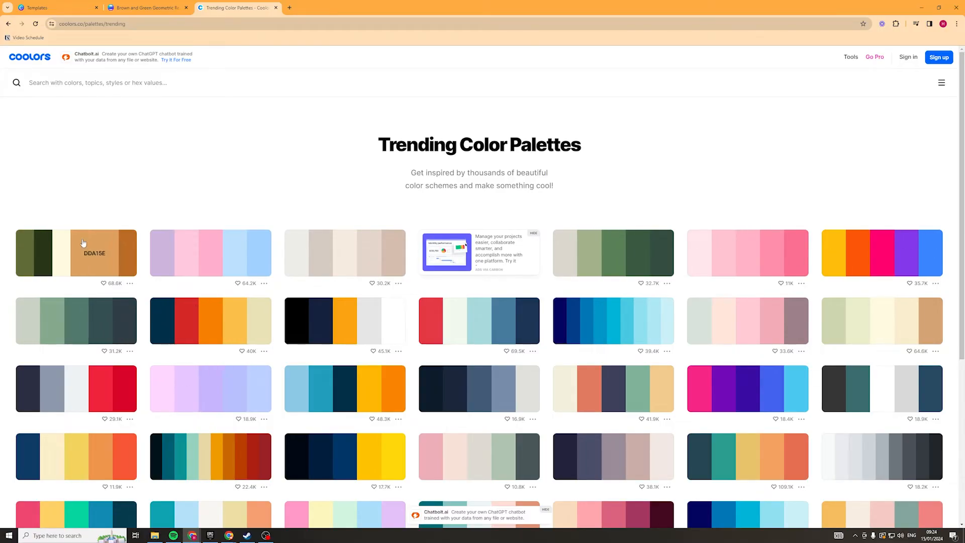
{"action": "mouse_move", "coordinate": [130, 286]}
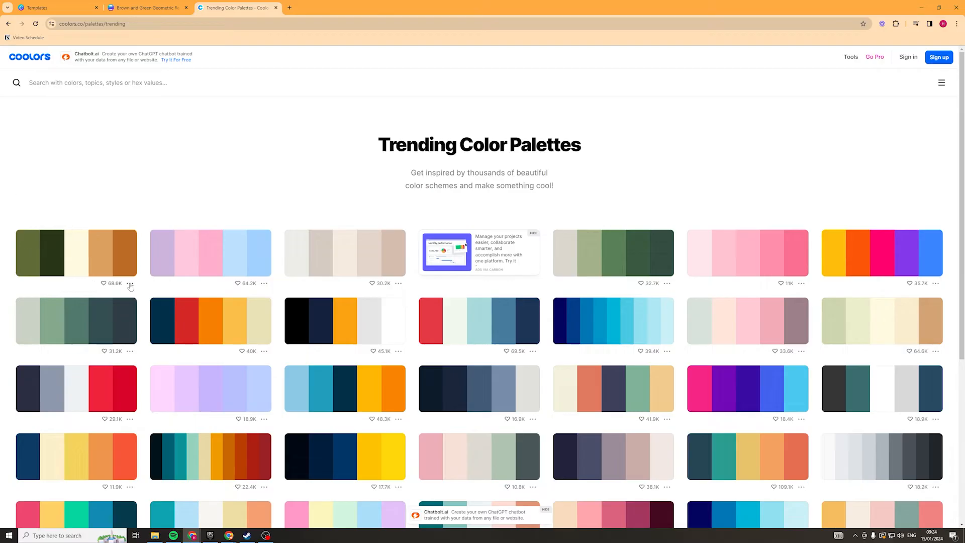
{"action": "left_click", "coordinate": [76, 253]}
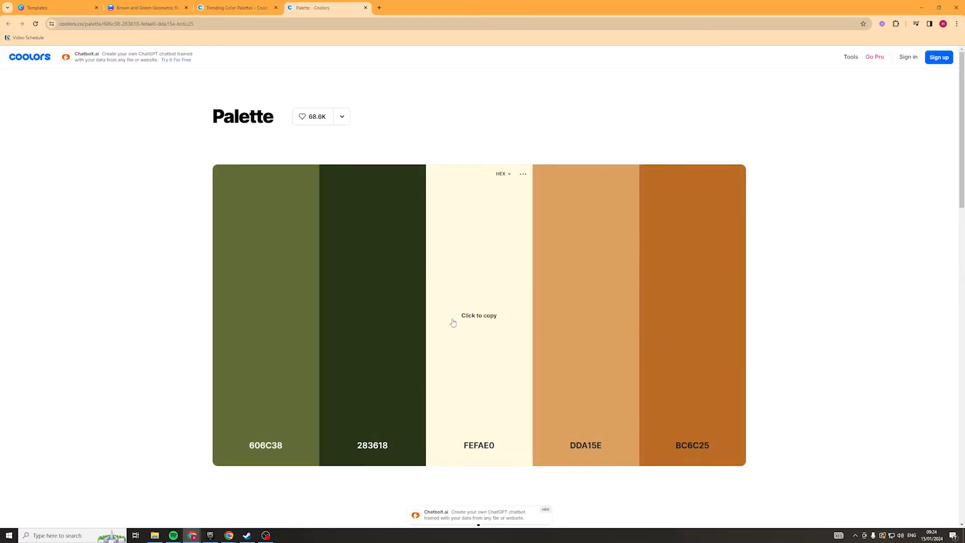
{"action": "left_click", "coordinate": [478, 322]}
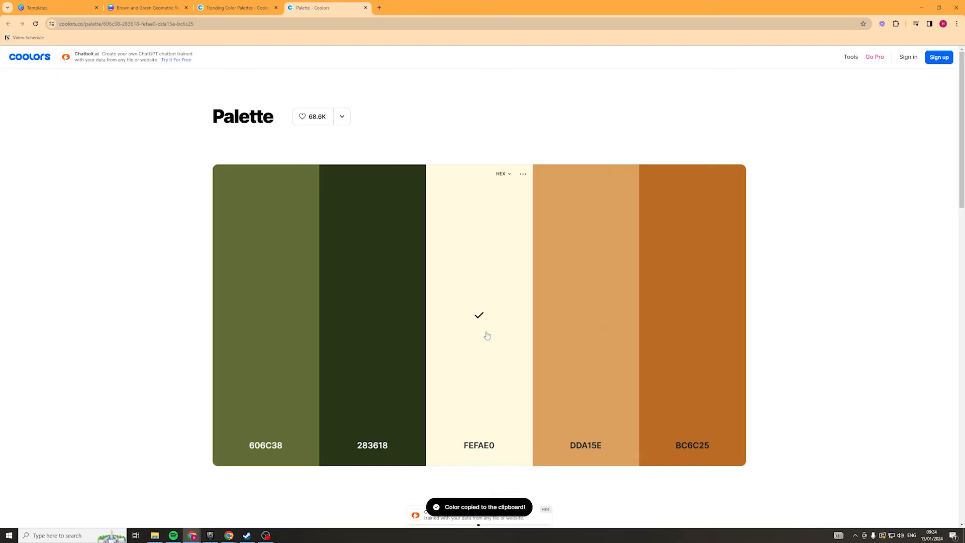
Apply the palette colours to page 1, filling the 789 circle dark green
{"action": "left_click", "coordinate": [145, 7]}
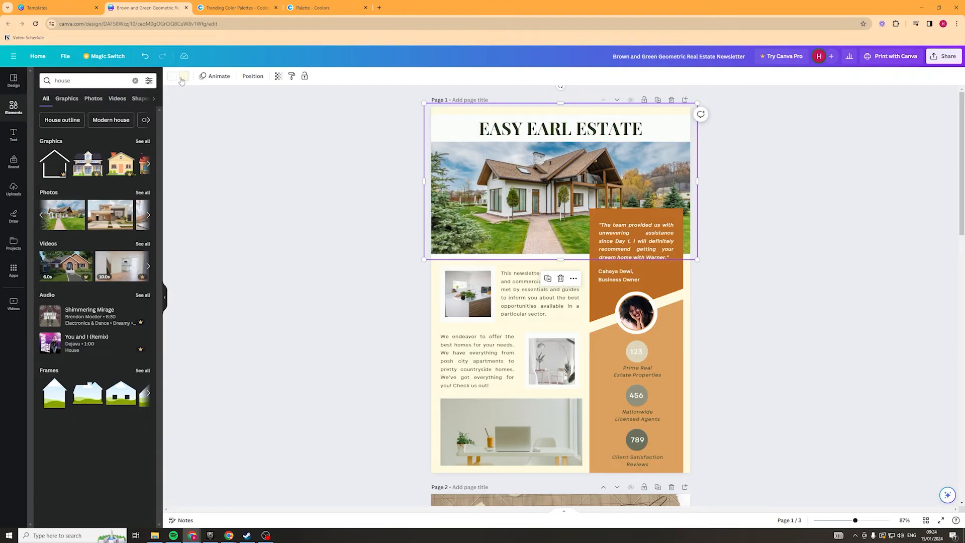
{"action": "left_click", "coordinate": [182, 75]}
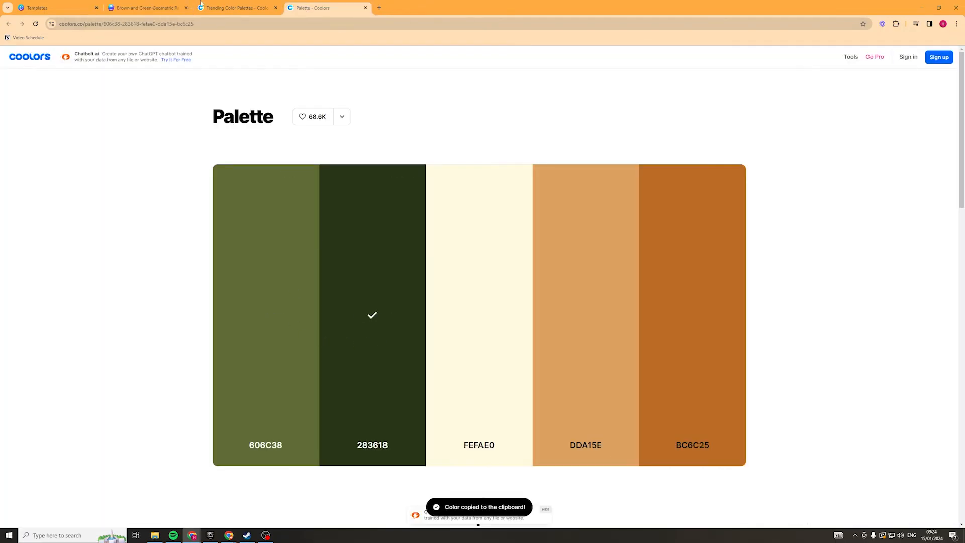
{"action": "left_click", "coordinate": [146, 7]}
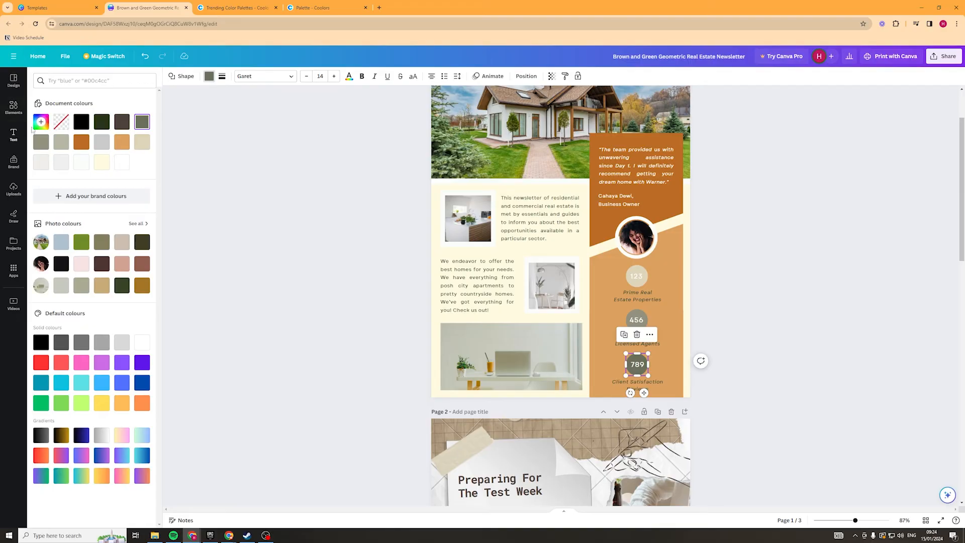
{"action": "left_click", "coordinate": [101, 121]}
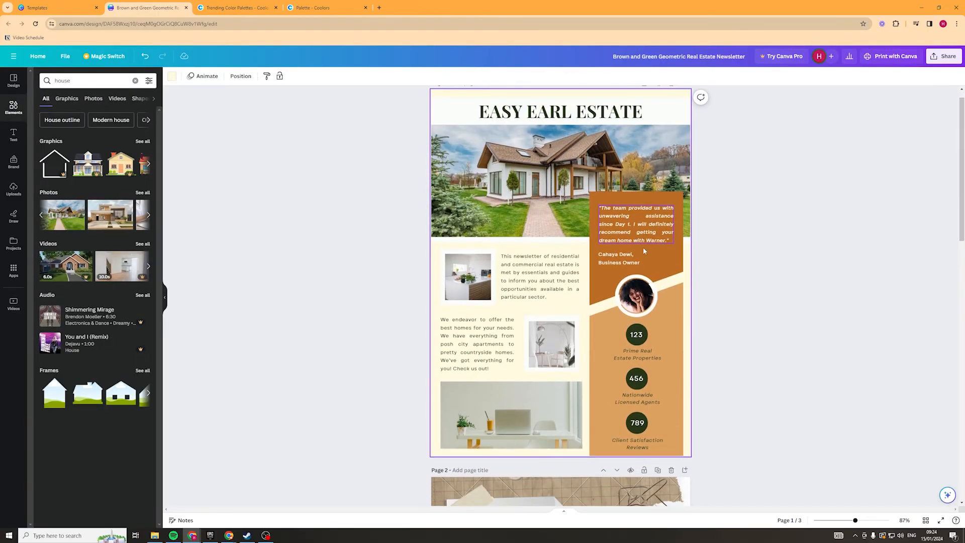
{"action": "scroll", "scroll_direction": "down", "scroll_amount": 3}
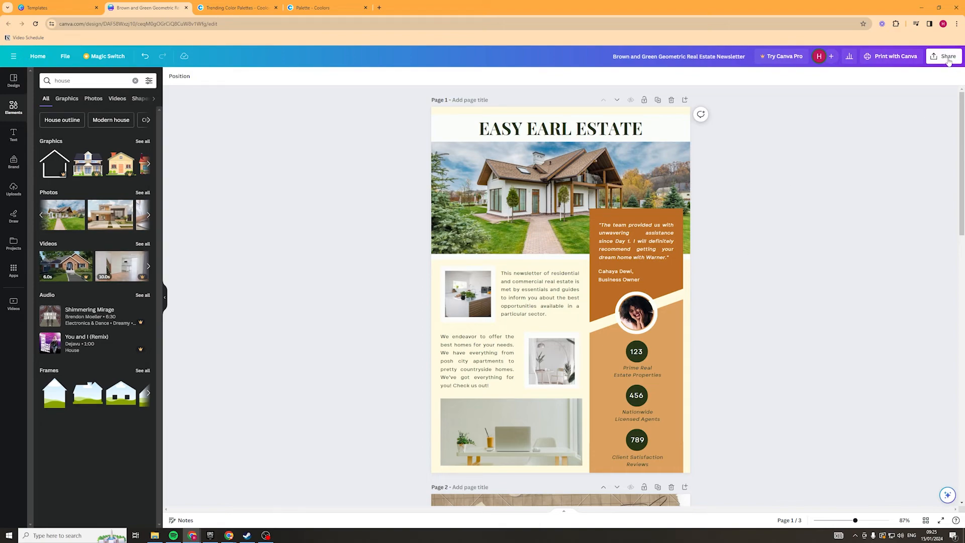
Download the newsletter as a PDF Standard file with all 3 pages
{"action": "left_click", "coordinate": [947, 56]}
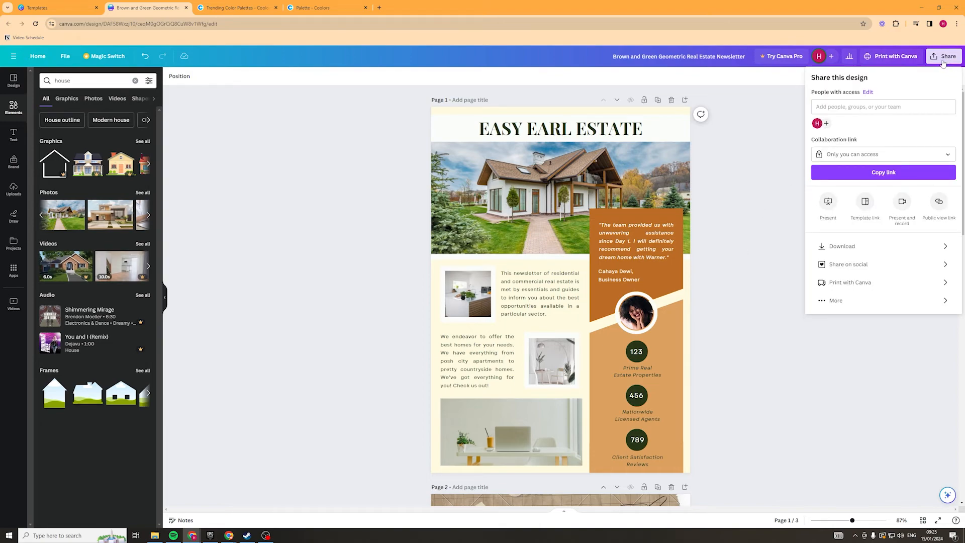
{"action": "left_click", "coordinate": [883, 106]}
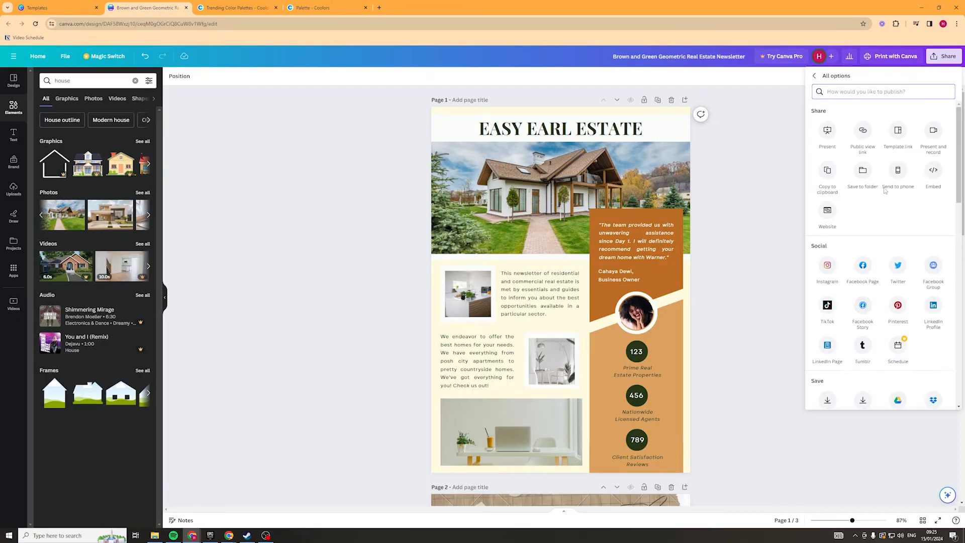
{"action": "scroll", "scroll_direction": "down", "scroll_amount": 3}
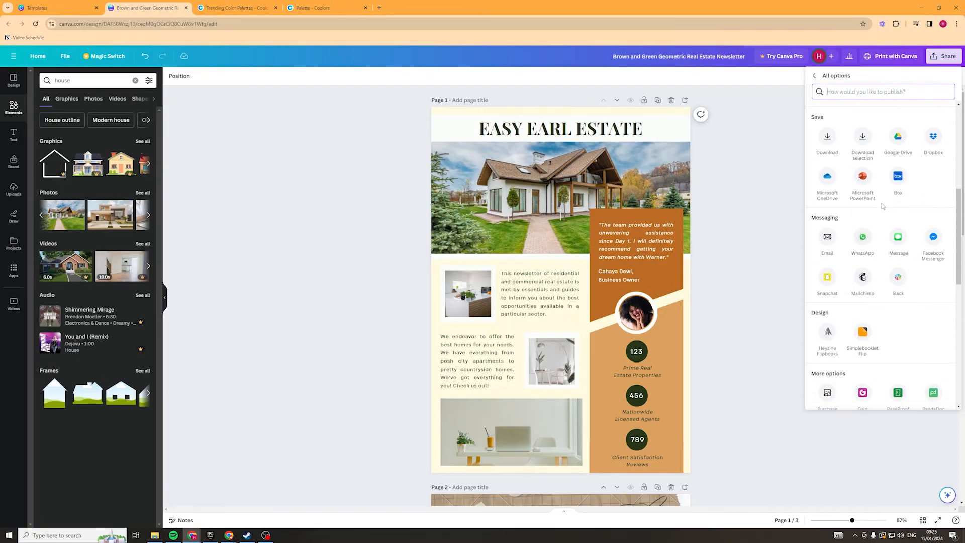
{"action": "scroll", "scroll_direction": "down", "scroll_amount": 3}
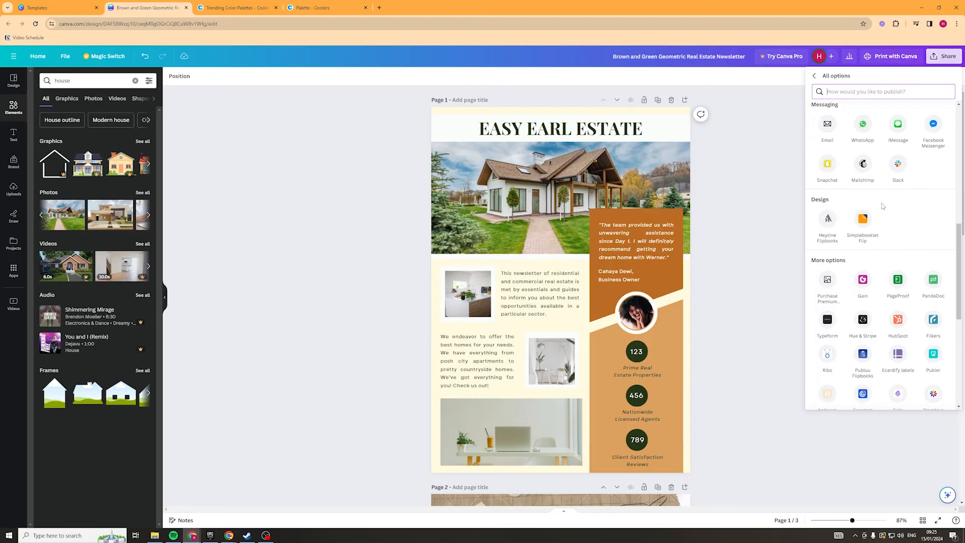
{"action": "scroll", "scroll_direction": "down", "scroll_amount": 3}
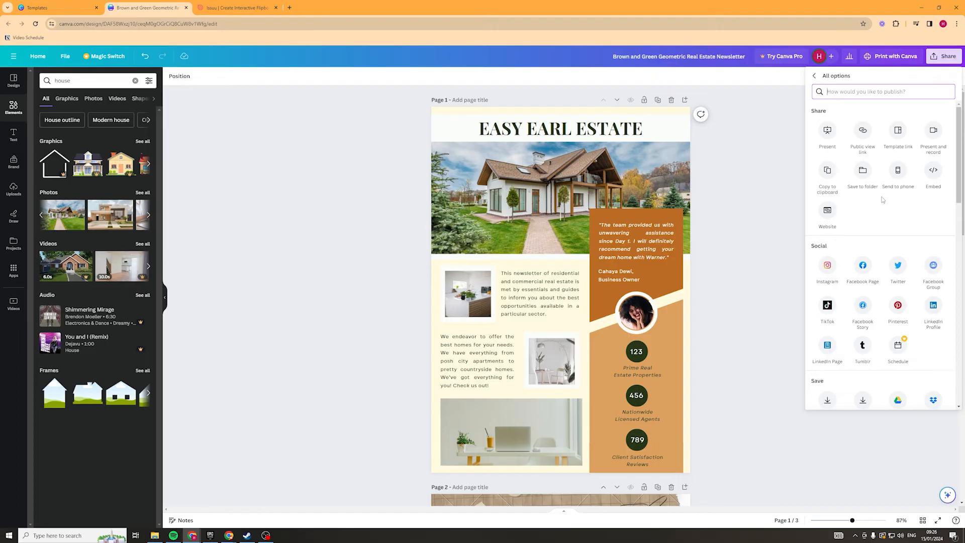
{"action": "scroll", "scroll_direction": "down", "scroll_amount": 3}
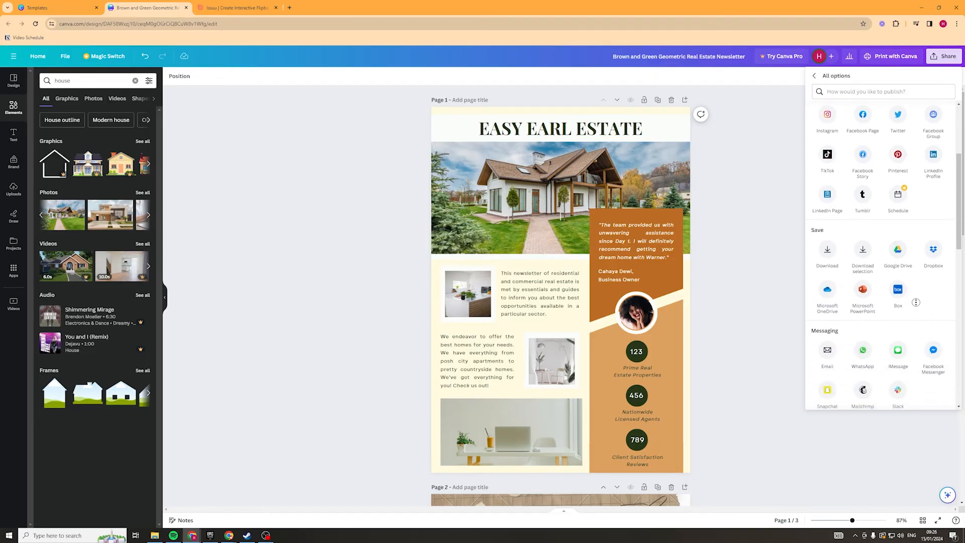
{"action": "left_click", "coordinate": [814, 76]}
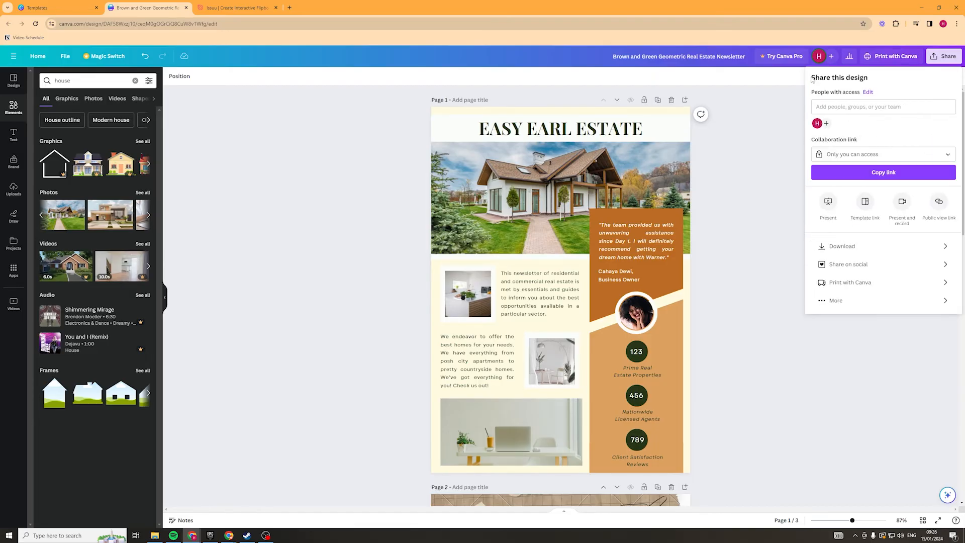
{"action": "mouse_move", "coordinate": [902, 257]}
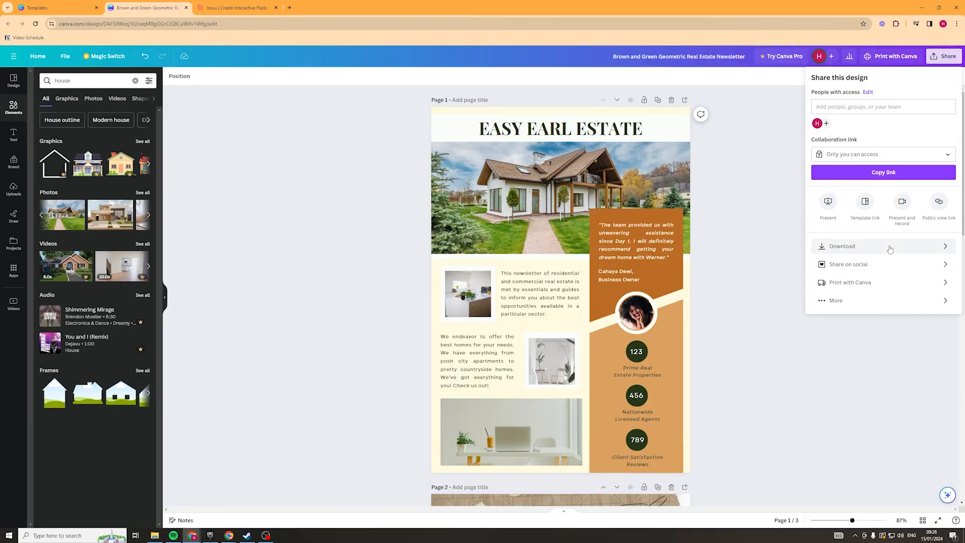
{"action": "left_click", "coordinate": [842, 246]}
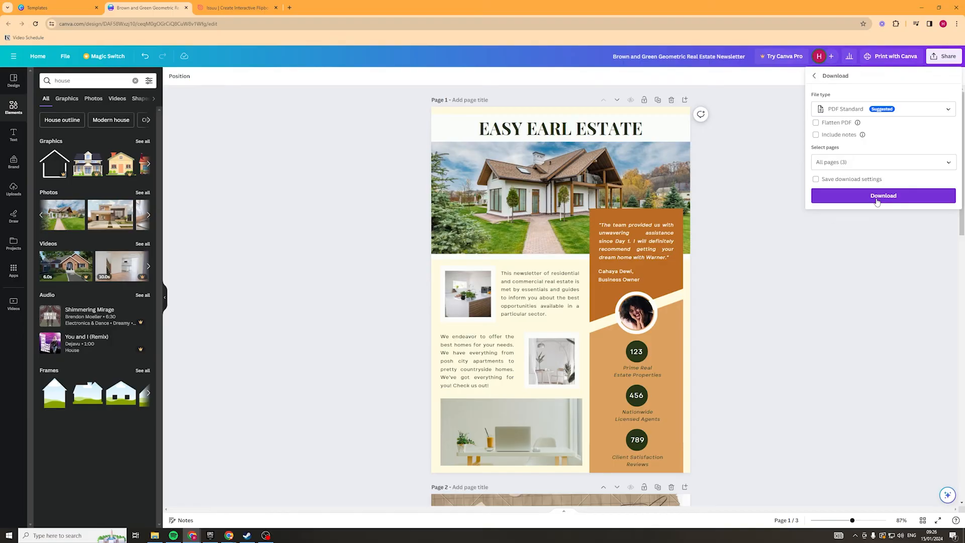
{"action": "left_click", "coordinate": [236, 8]}
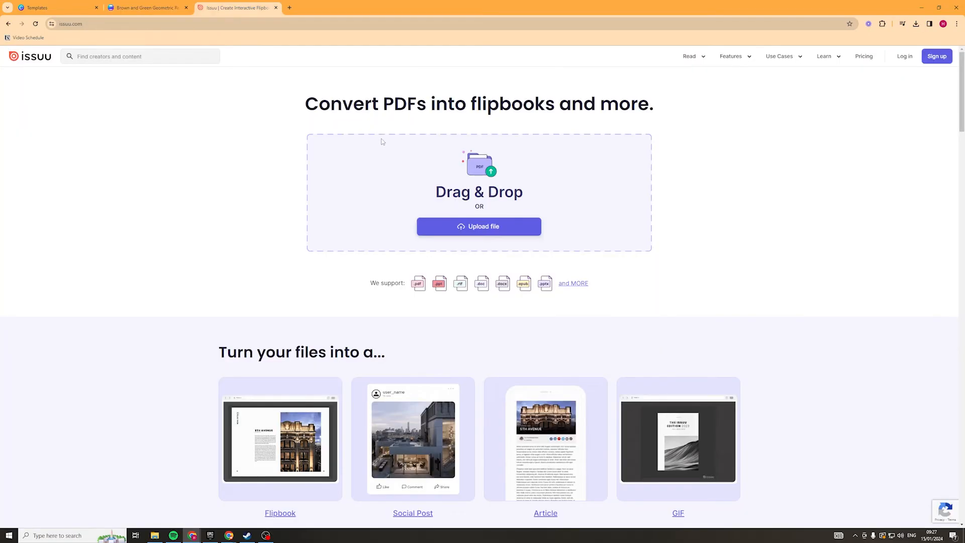
{"action": "mouse_move", "coordinate": [95, 99]}
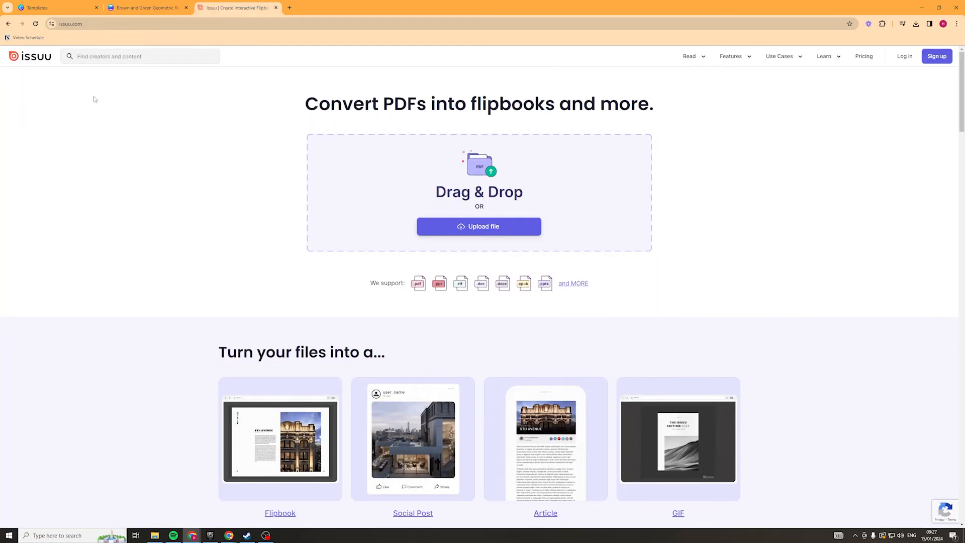
{"action": "mouse_move", "coordinate": [43, 75]}
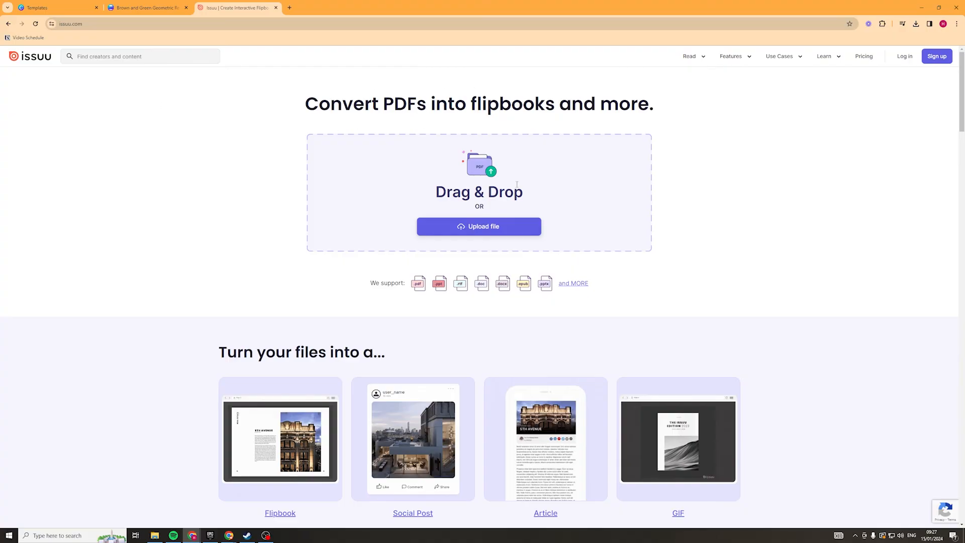
{"action": "mouse_move", "coordinate": [461, 168]}
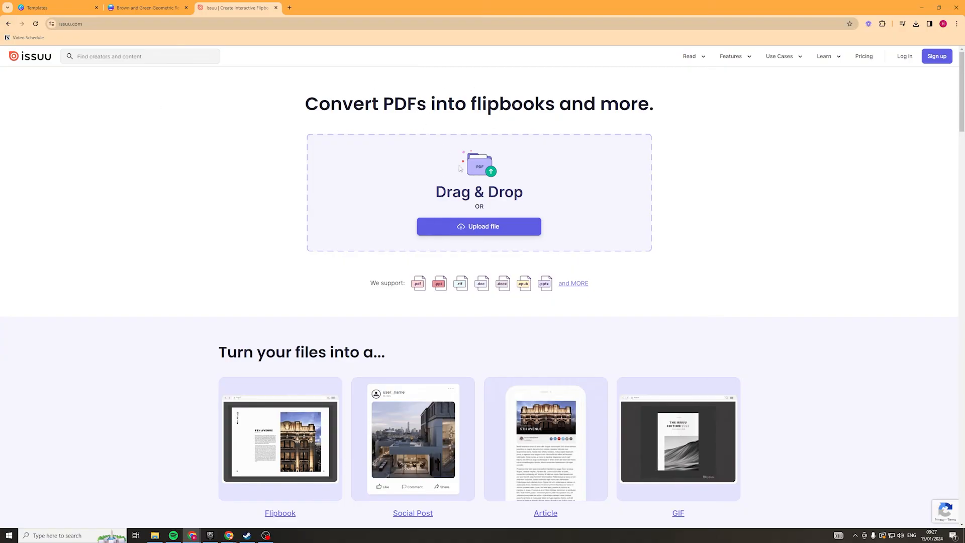
{"action": "mouse_move", "coordinate": [689, 126]}
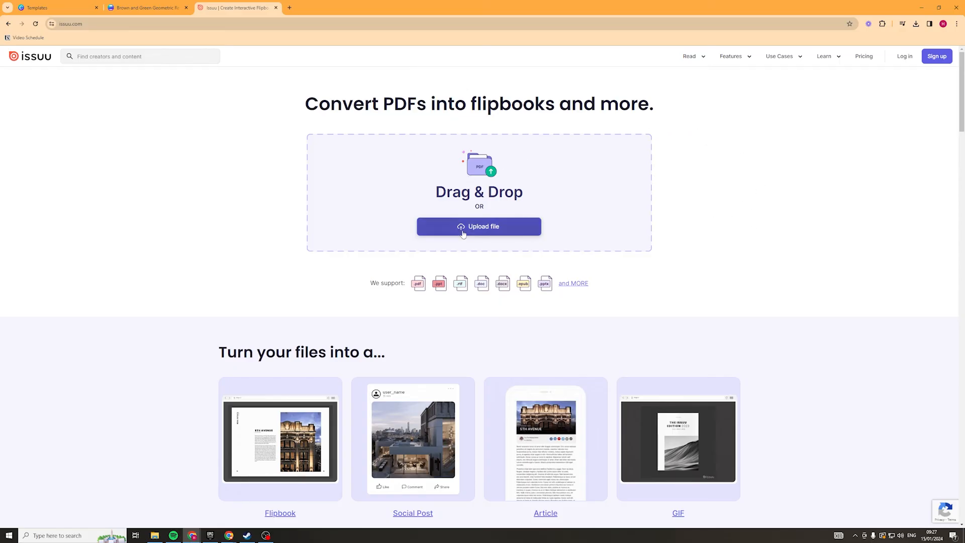
Drag the downloaded newsletter PDF onto Issuu's Drag & Drop upload area
{"action": "left_click", "coordinate": [918, 23]}
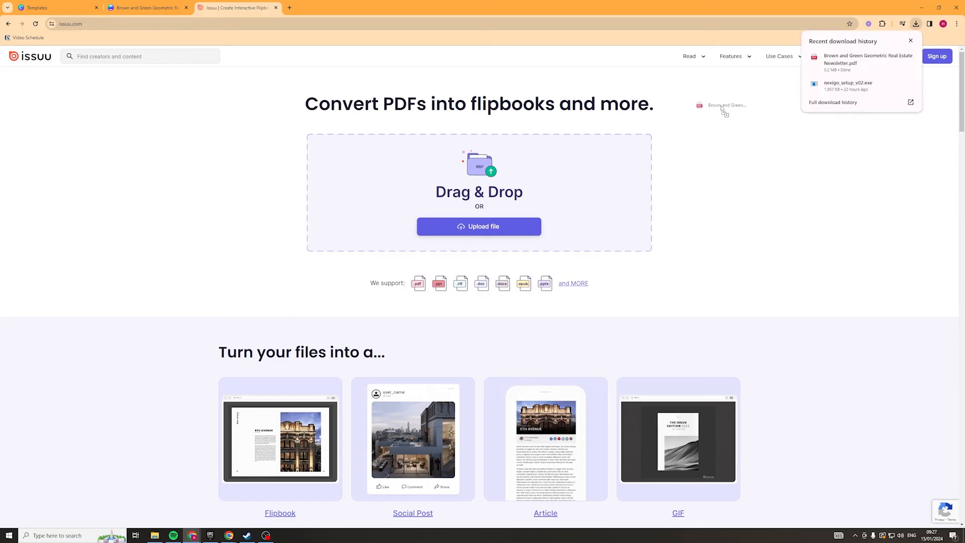
{"action": "left_click_drag", "start_coordinate": [725, 109], "coordinate": [506, 191]}
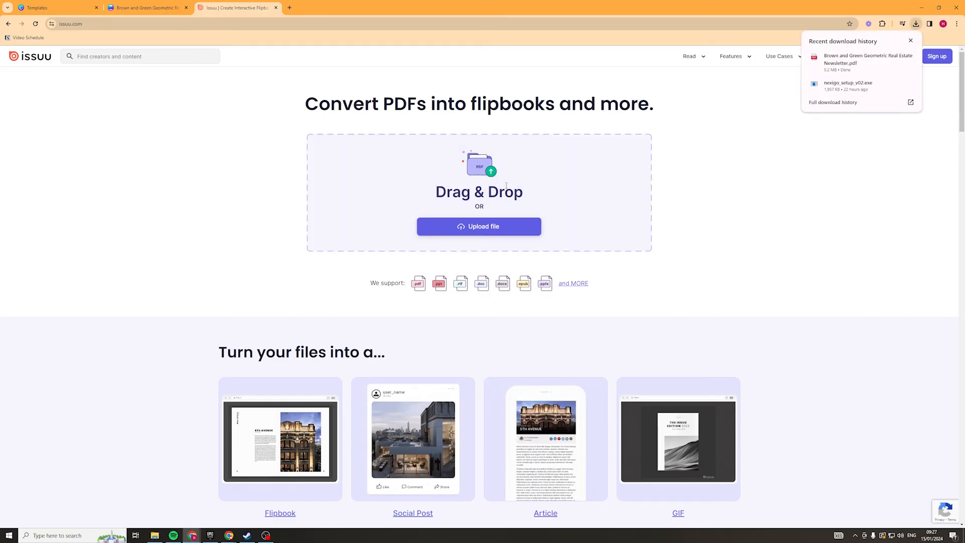
{"action": "left_click", "coordinate": [479, 226]}
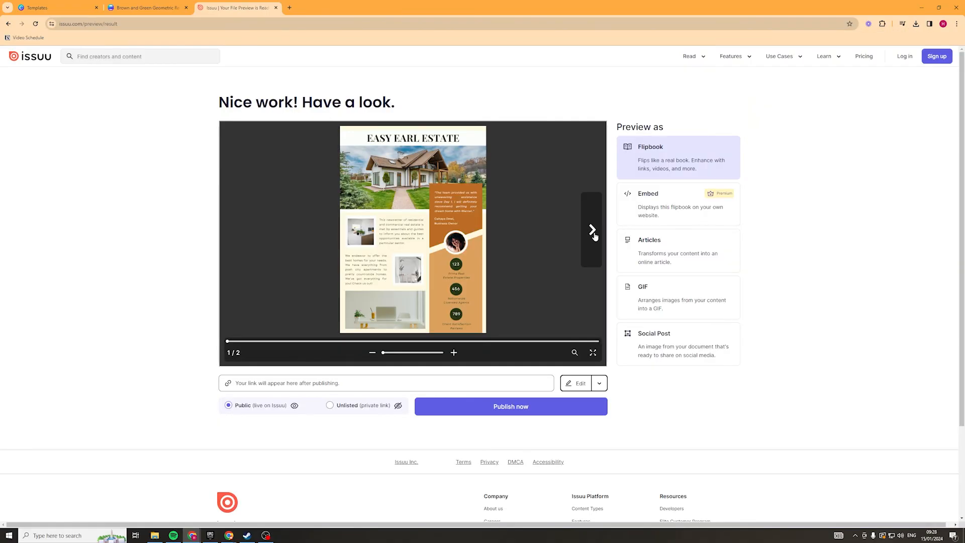
{"action": "mouse_move", "coordinate": [343, 117]}
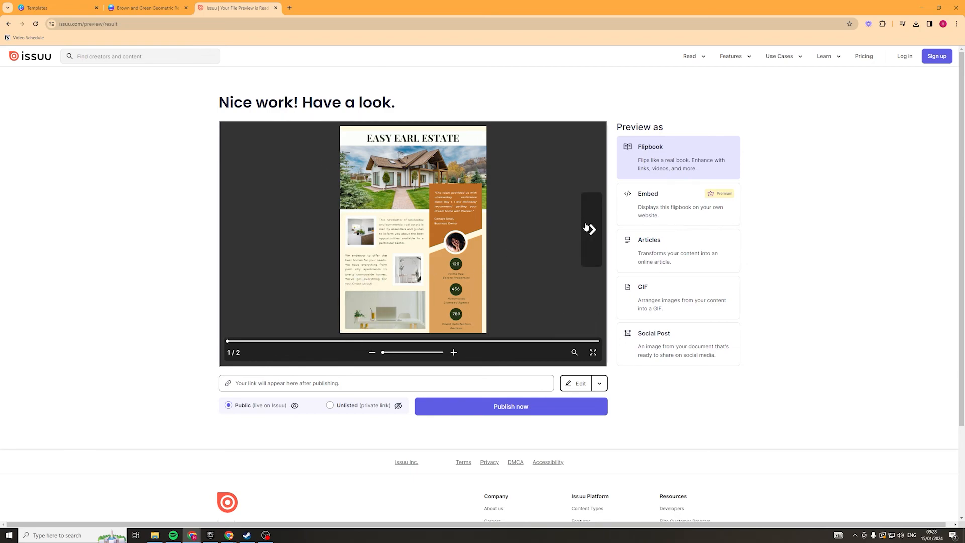
Page through both newsletter pages in the Issuu flipbook, then switch to the Embed preview
{"action": "left_click", "coordinate": [588, 230]}
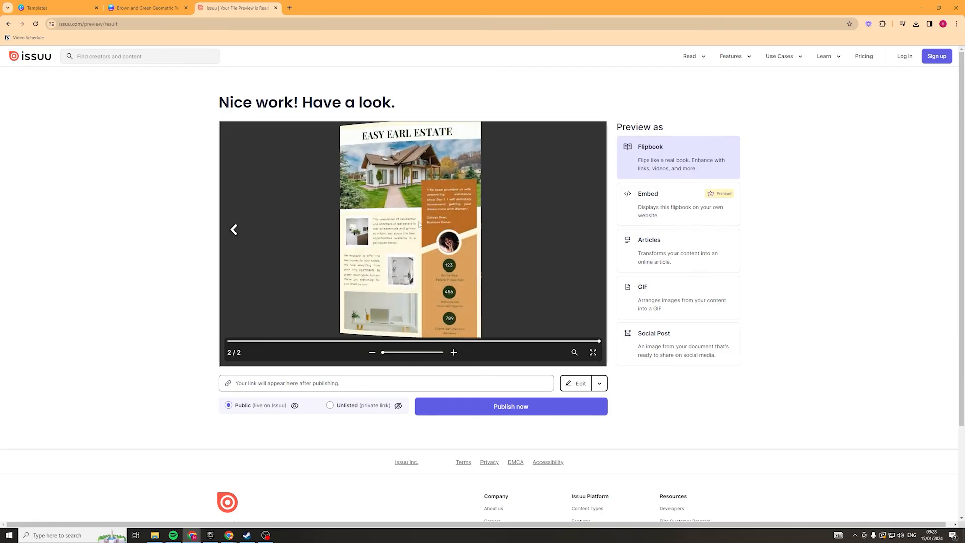
{"action": "left_click", "coordinate": [234, 229]}
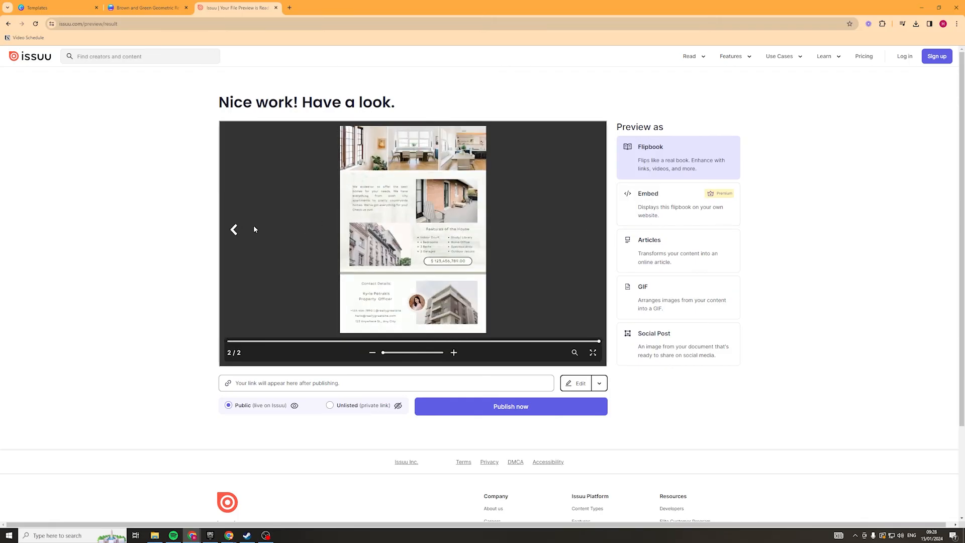
{"action": "mouse_move", "coordinate": [290, 222]}
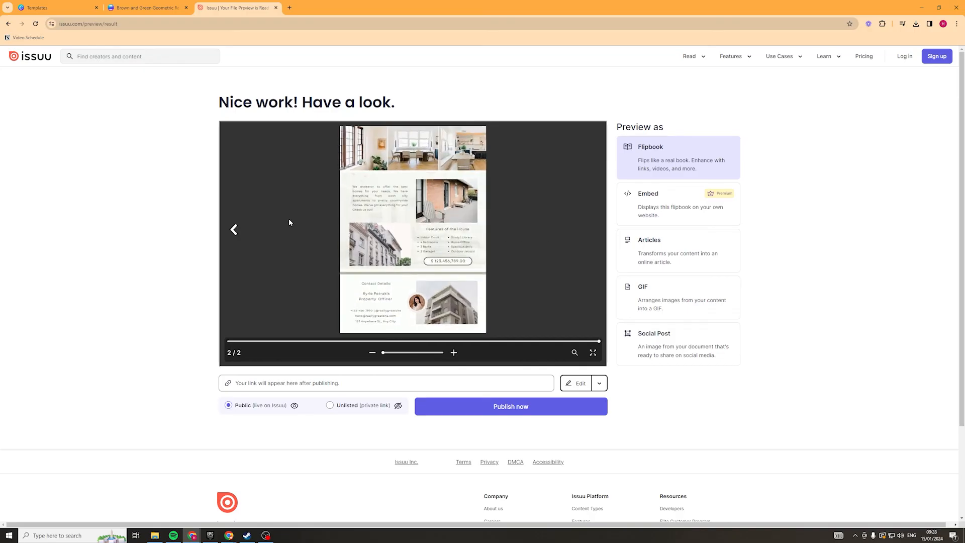
{"action": "left_click", "coordinate": [233, 229]}
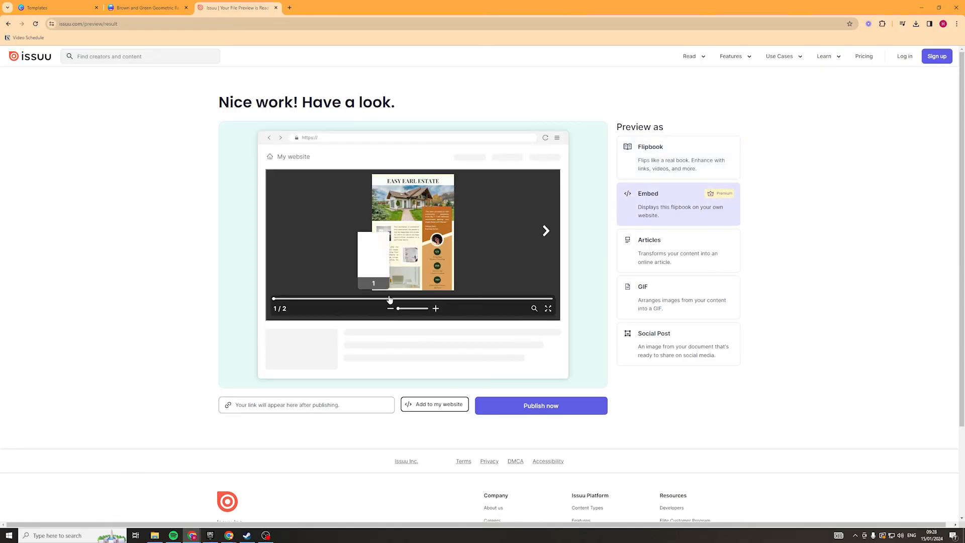
Flip the embedded preview to page two and return to the flipbook preview
{"action": "left_click", "coordinate": [546, 230]}
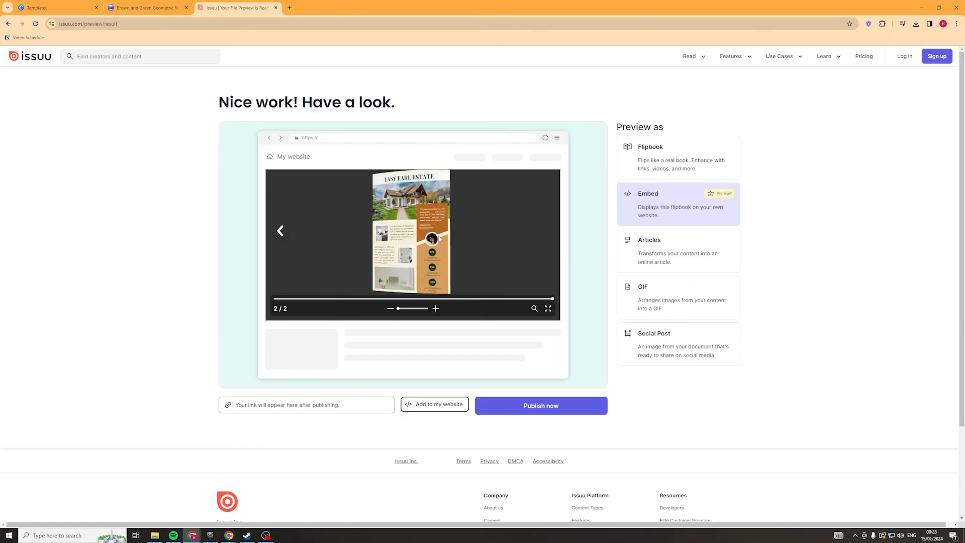
{"action": "left_click", "coordinate": [678, 157]}
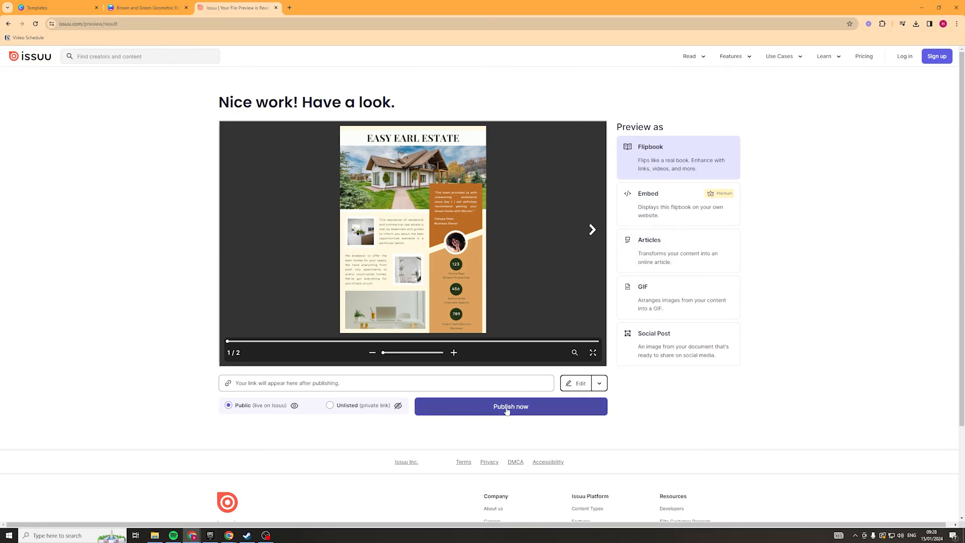
{"action": "left_click", "coordinate": [510, 406]}
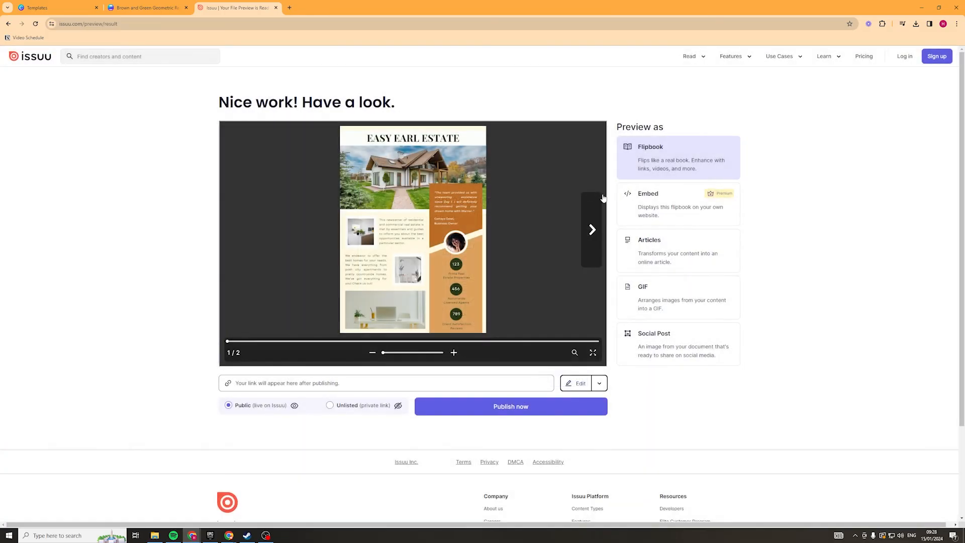
View the newsletter as Articles, GIF and Social Post previews, then go back to Flipbook
{"action": "left_click", "coordinate": [678, 251]}
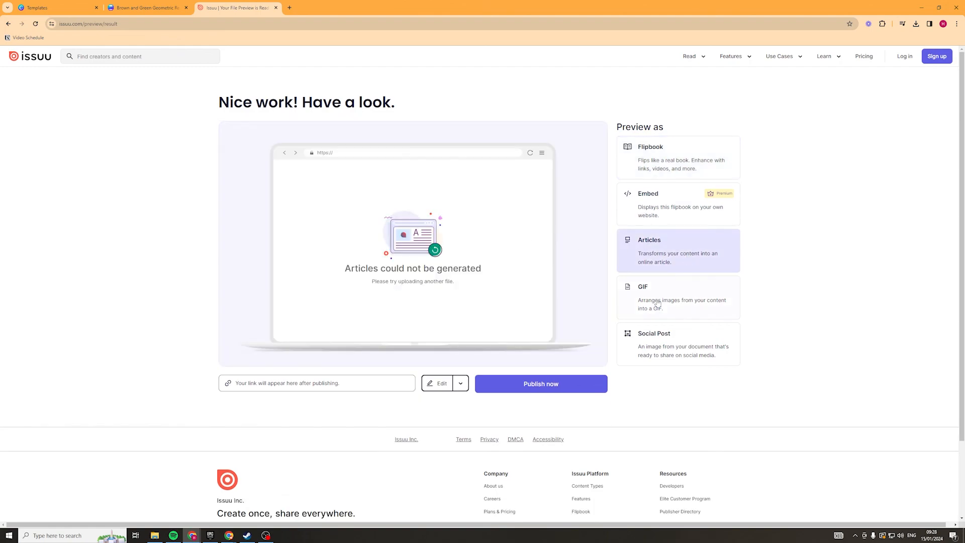
{"action": "left_click", "coordinate": [677, 297]}
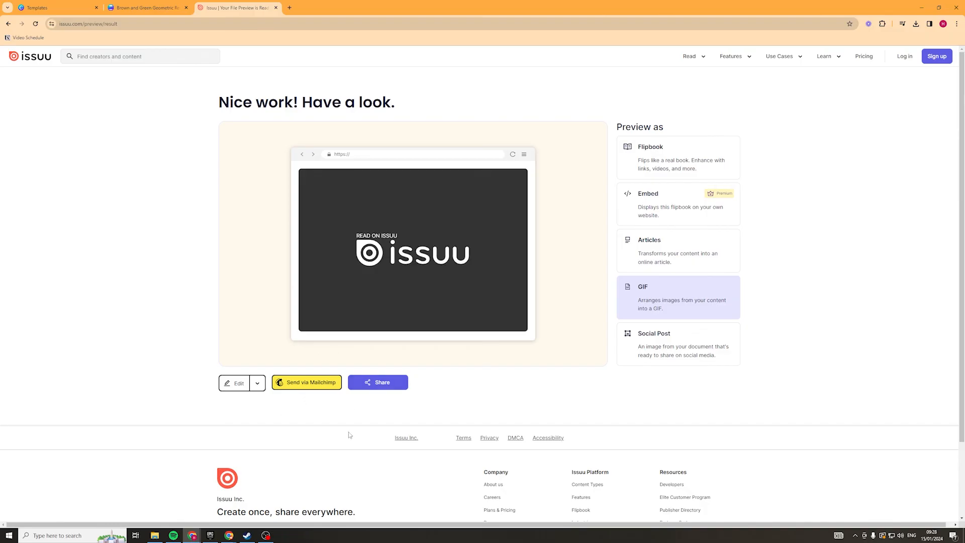
{"action": "left_click", "coordinate": [678, 344]}
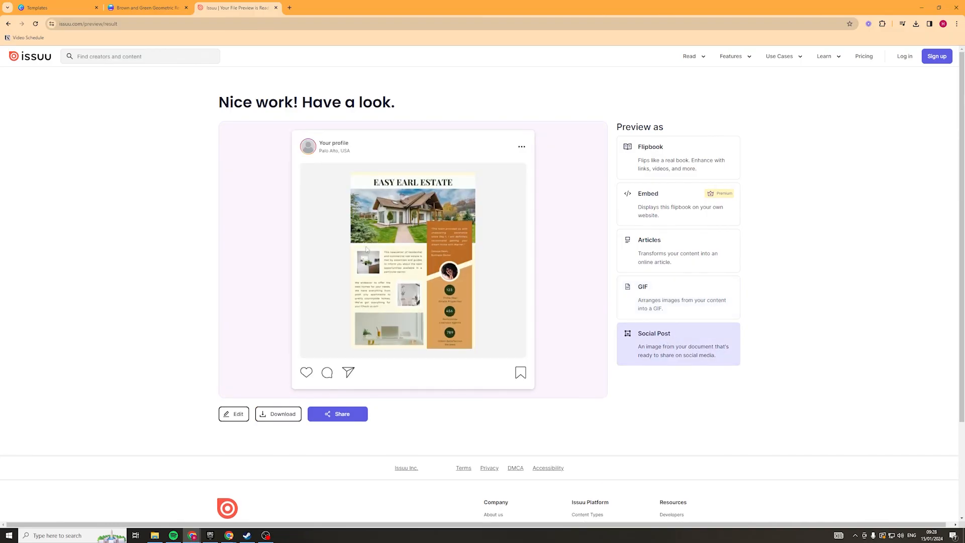
{"action": "mouse_move", "coordinate": [691, 159]}
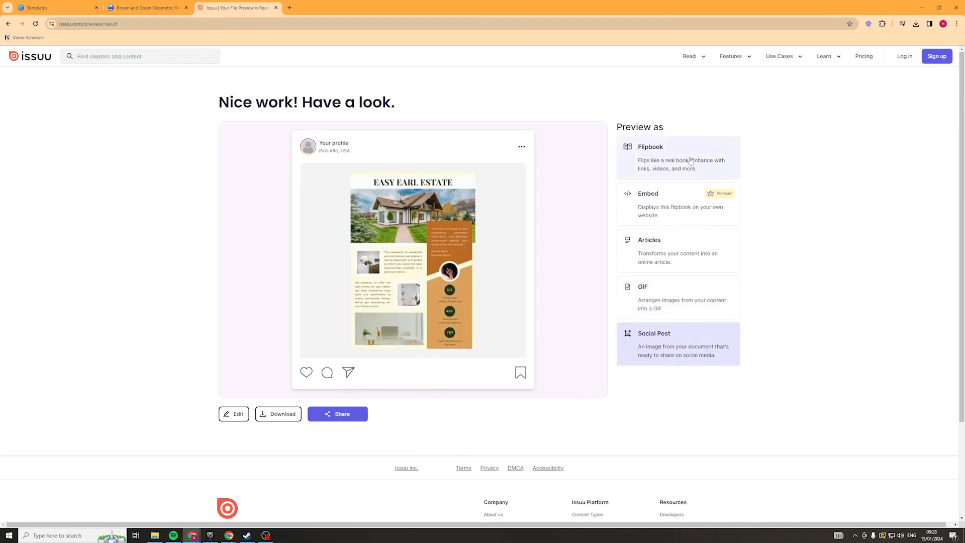
{"action": "left_click", "coordinate": [678, 157]}
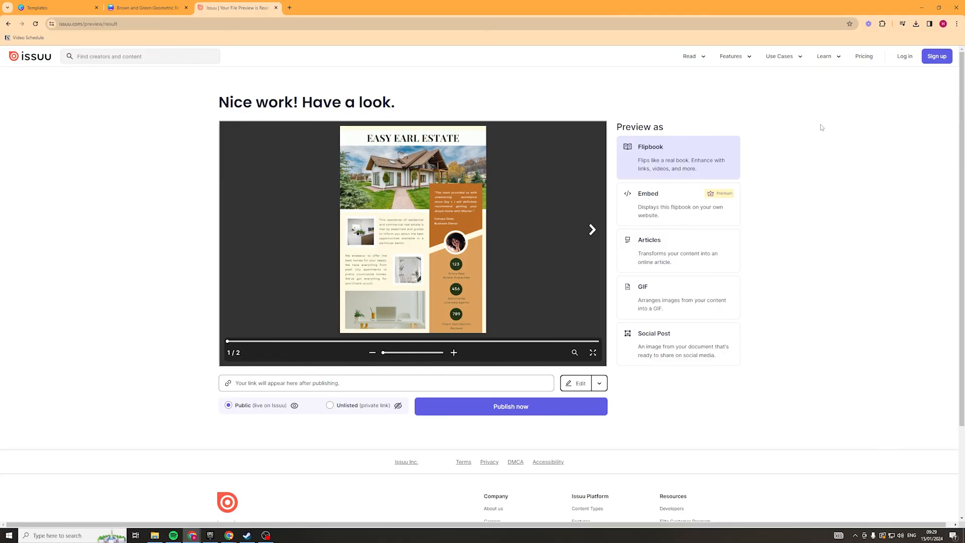
{"action": "mouse_move", "coordinate": [353, 116]}
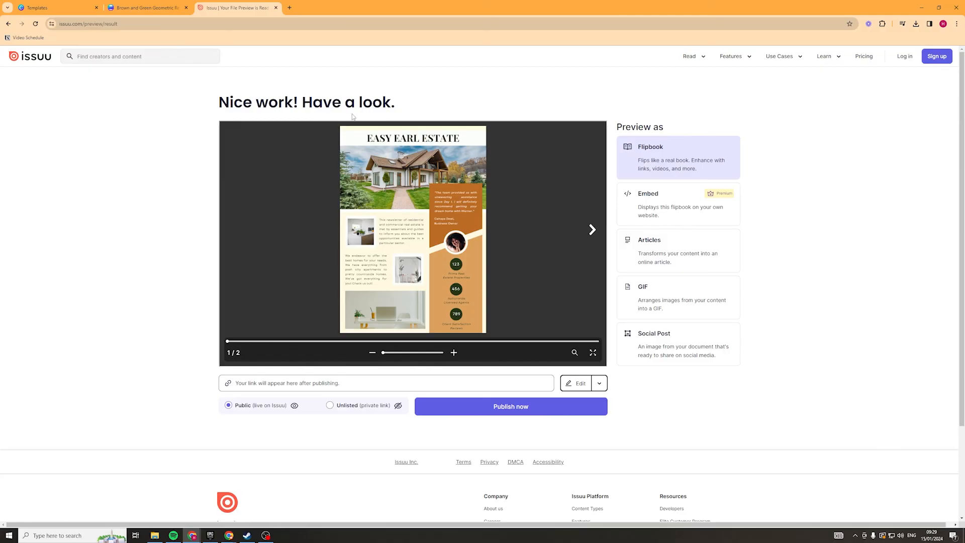